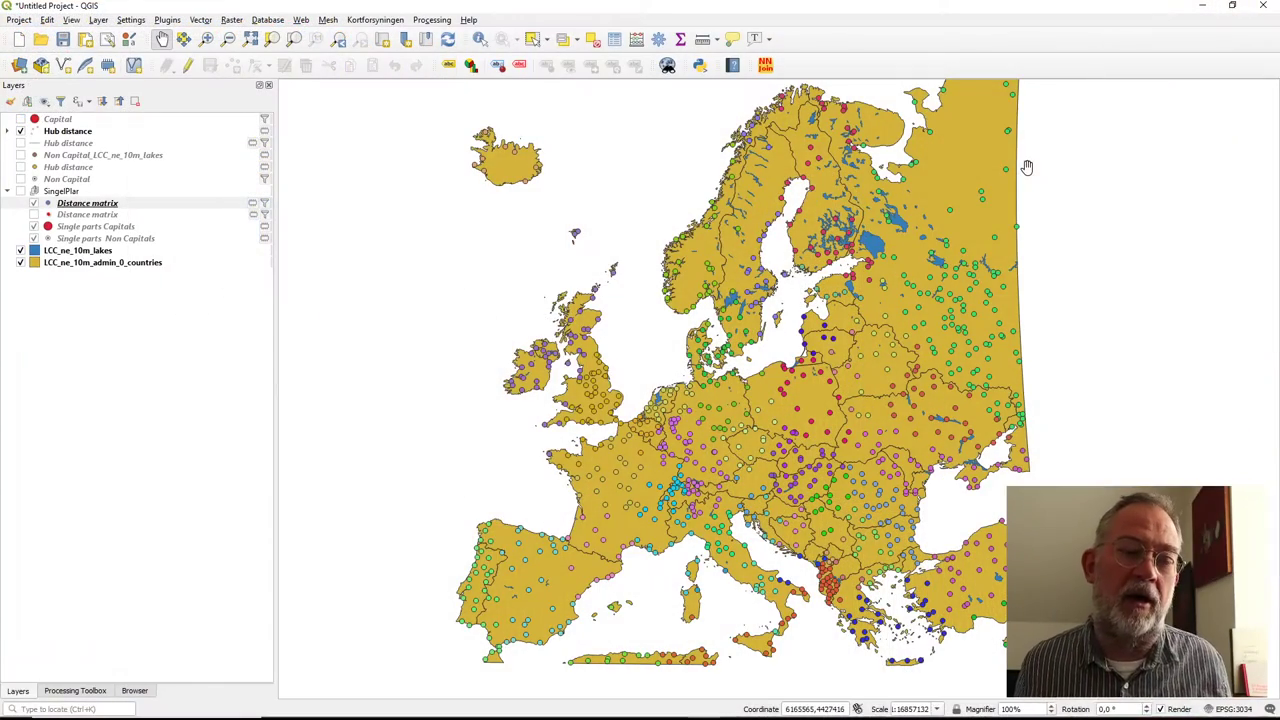
mouse_move(1094, 233)
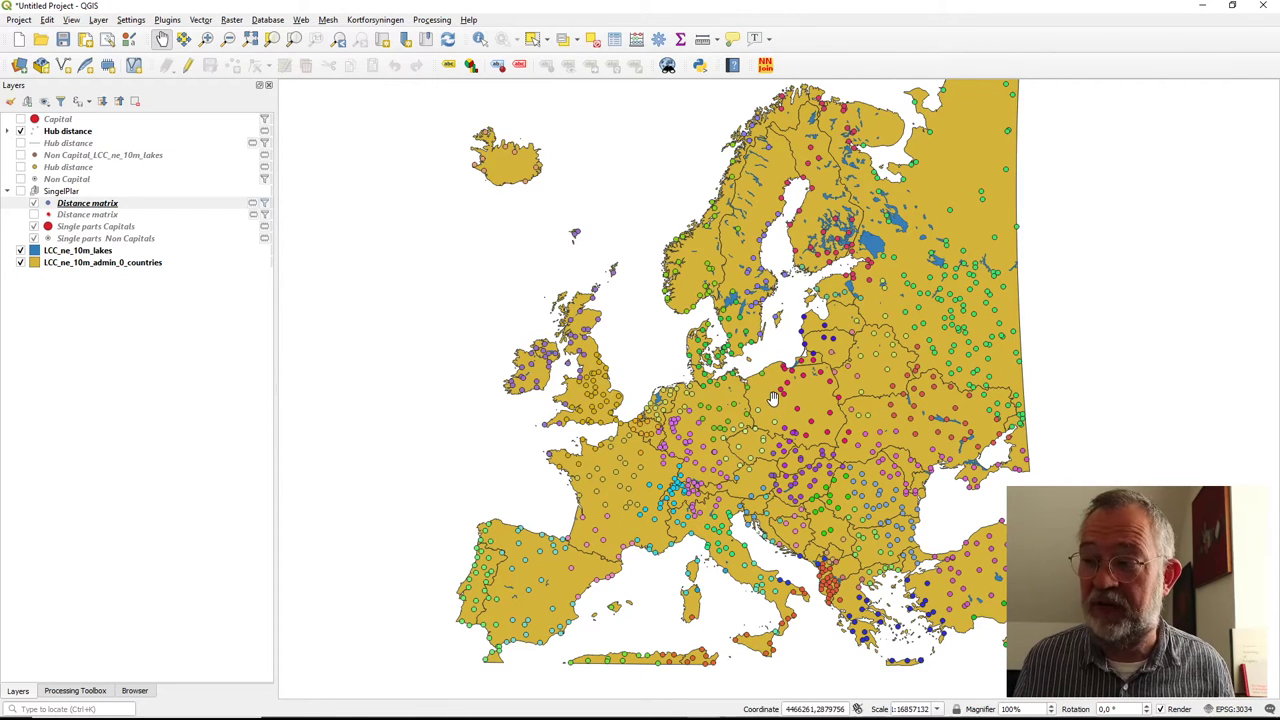
mouse_move(510, 307)
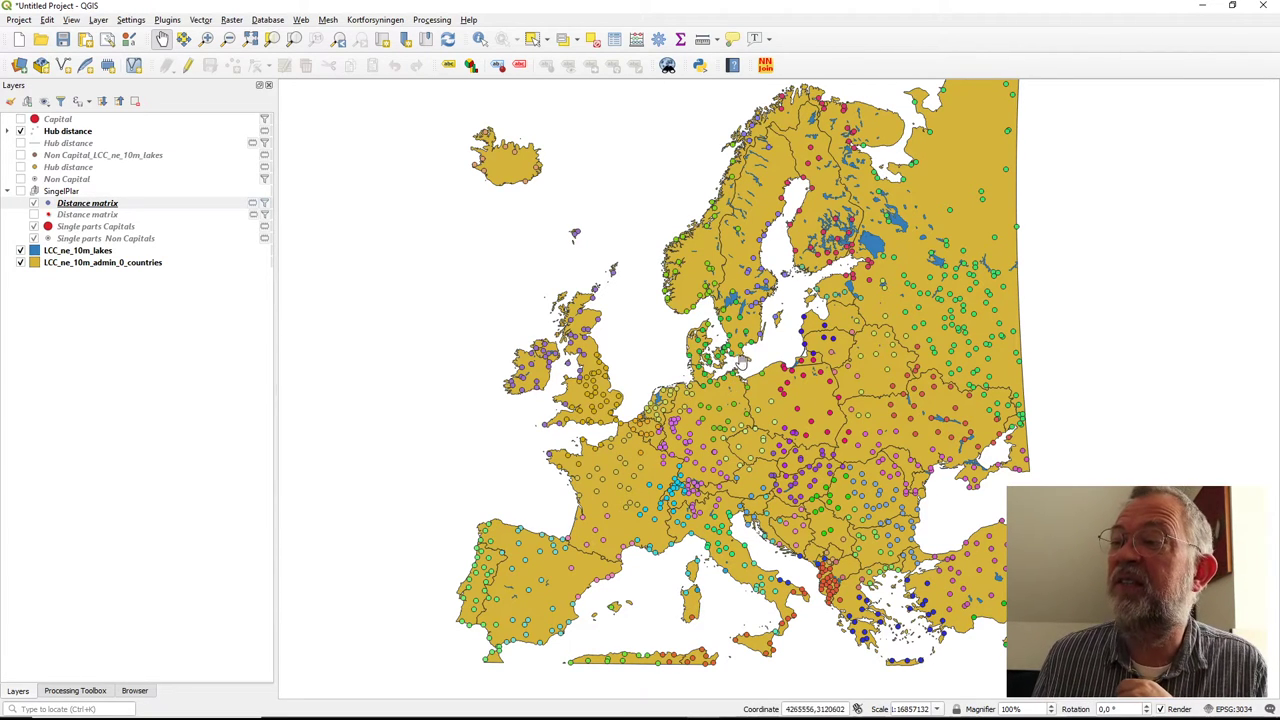
mouse_move(715, 303)
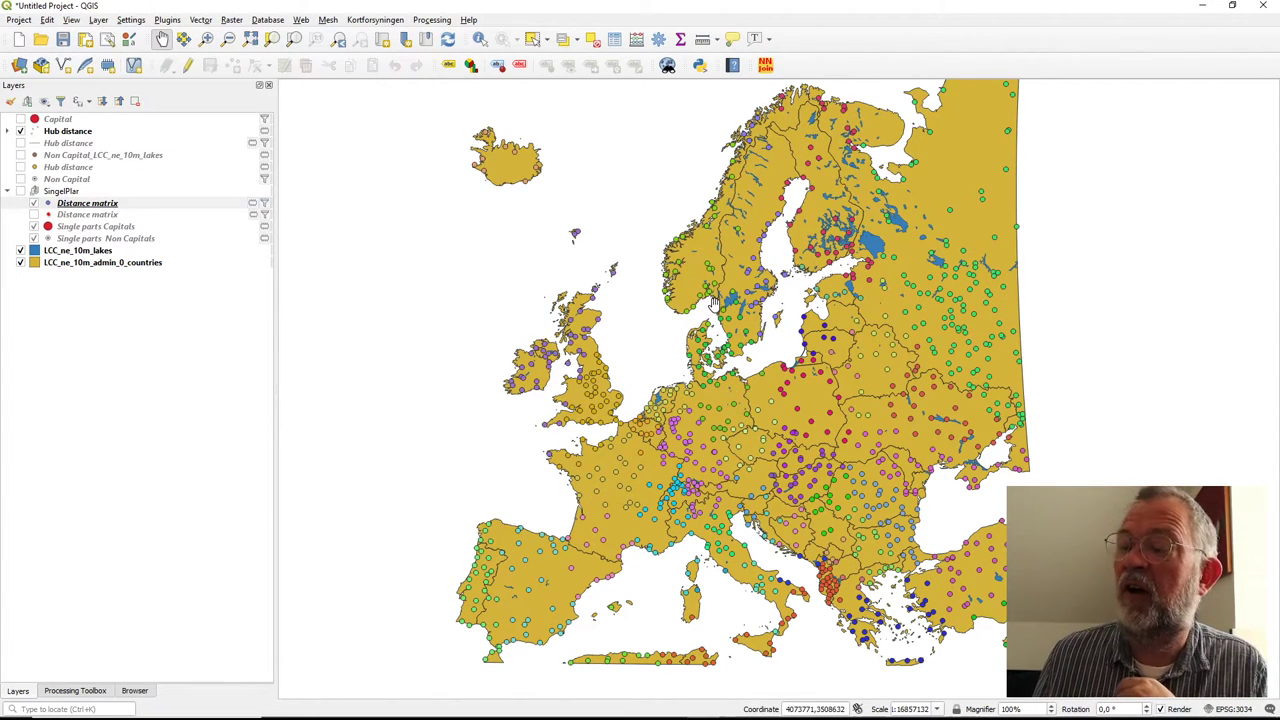
mouse_move(716, 315)
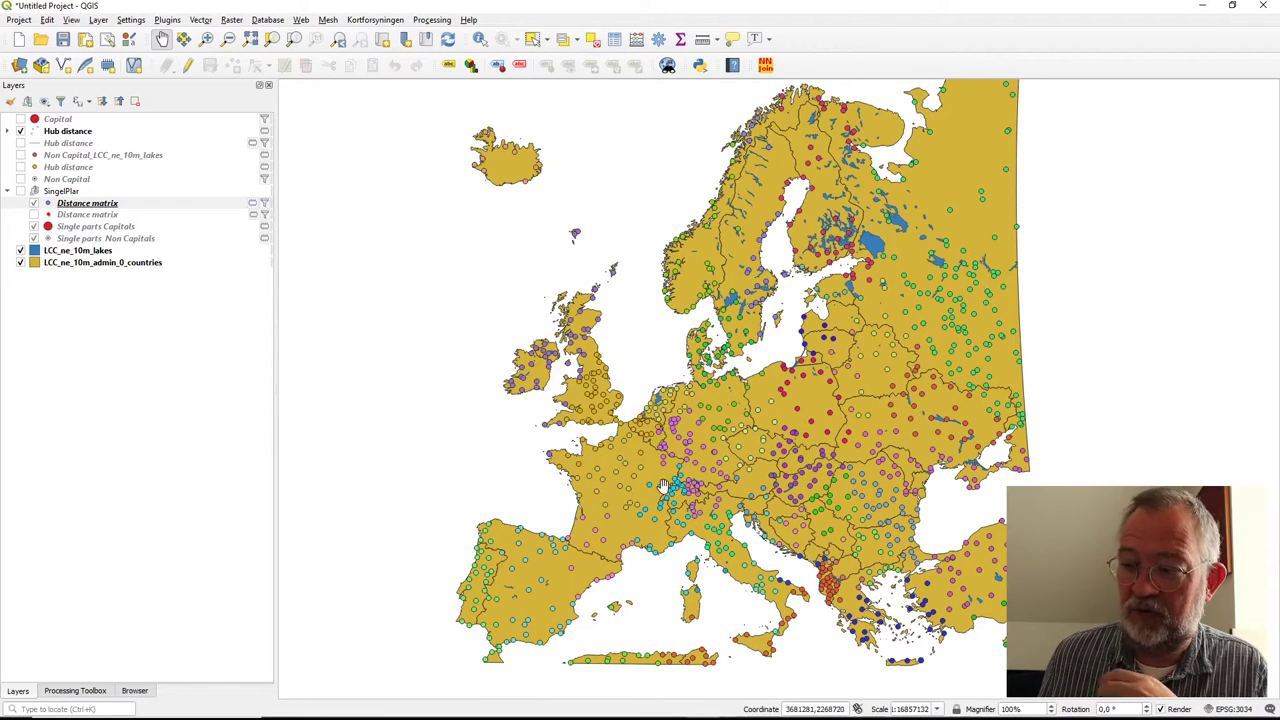
mouse_move(357, 285)
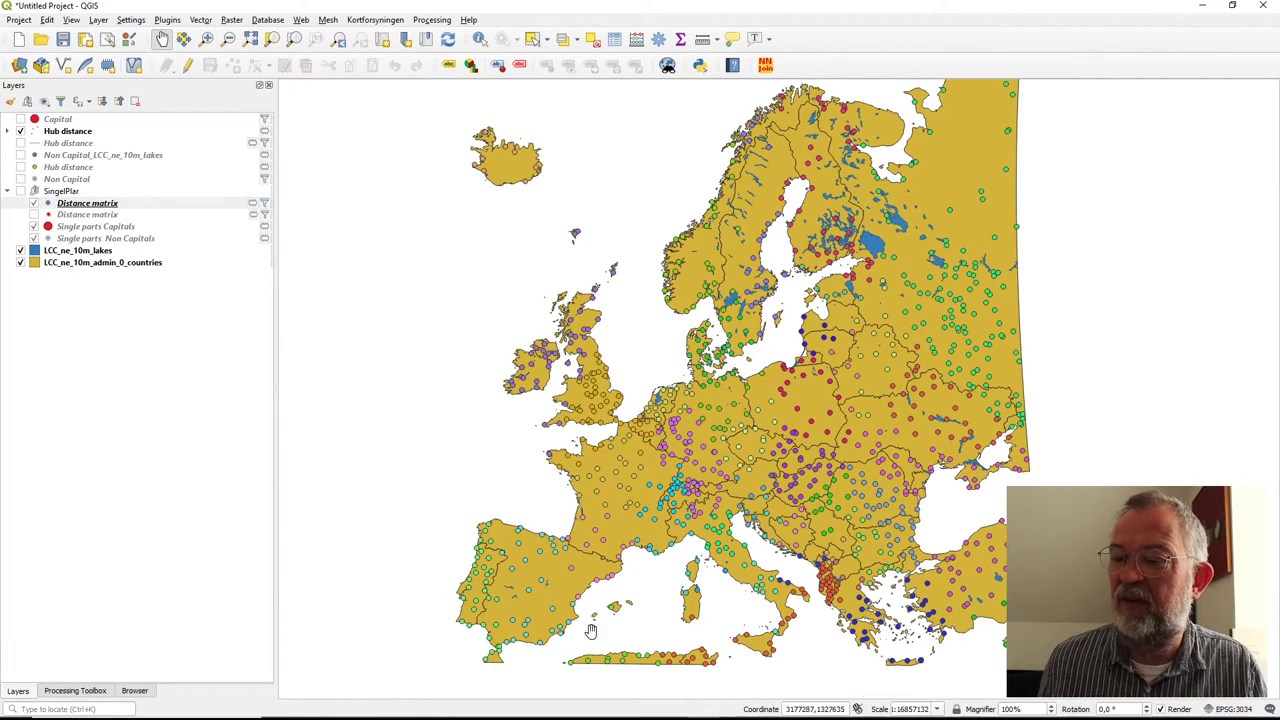
mouse_move(590, 410)
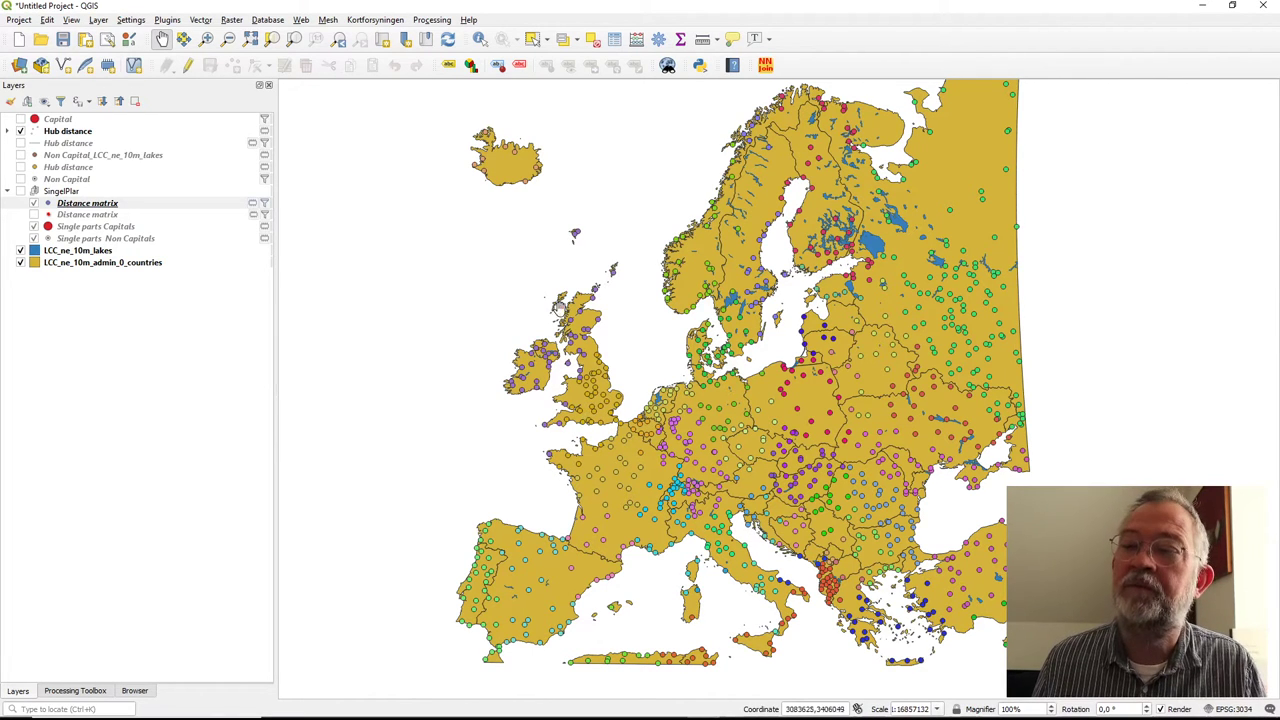
mouse_move(239, 297)
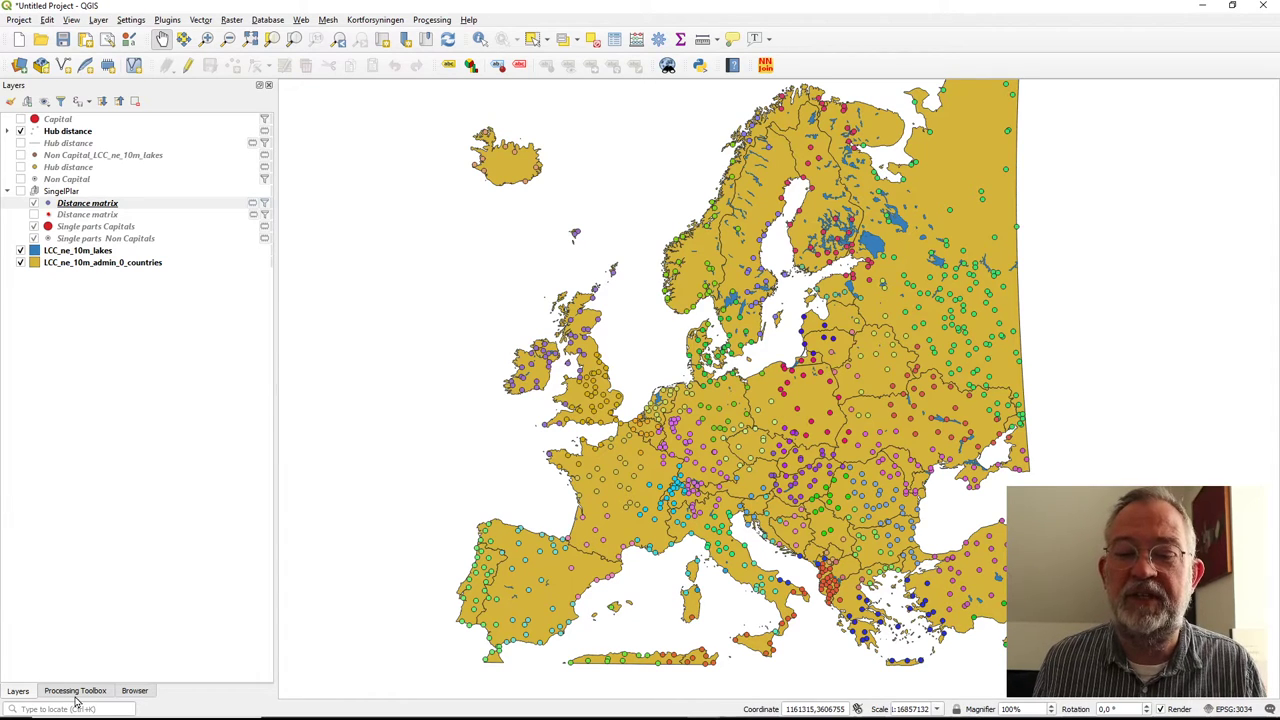
Filter the Processing Toolbox with 'vor' to list the Voronoi polygon tools
click(75, 690)
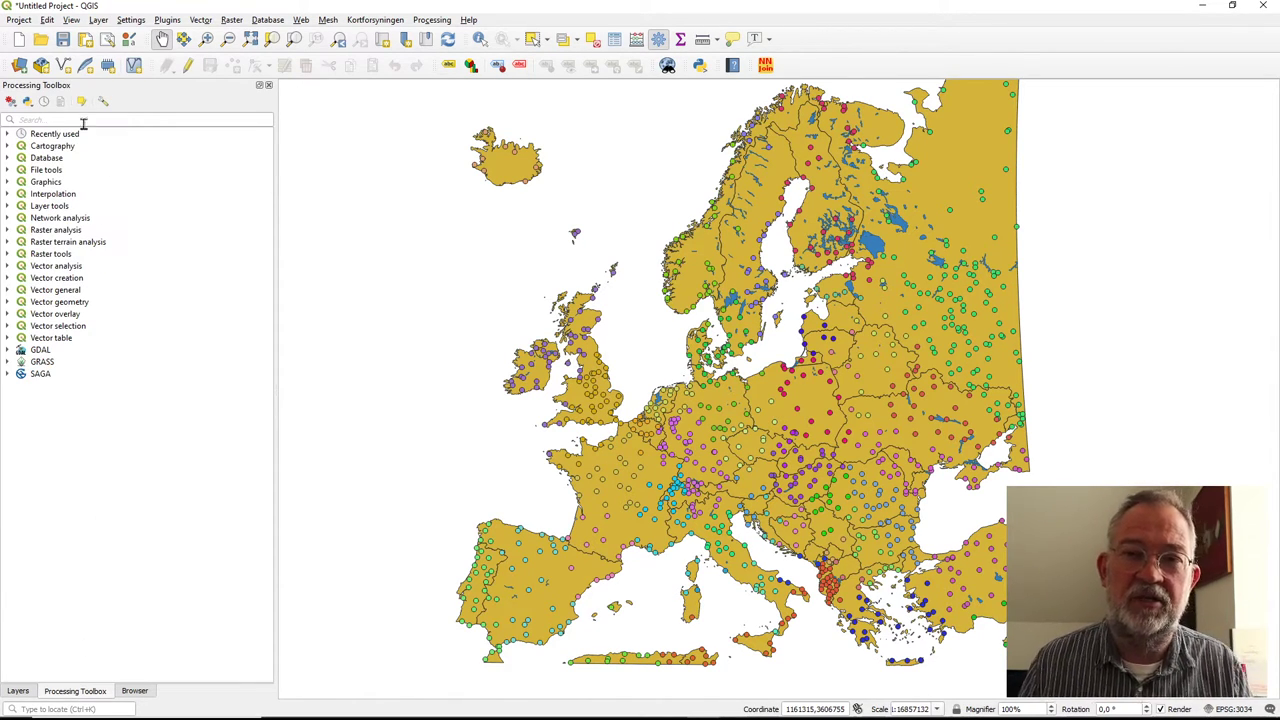
click(140, 119)
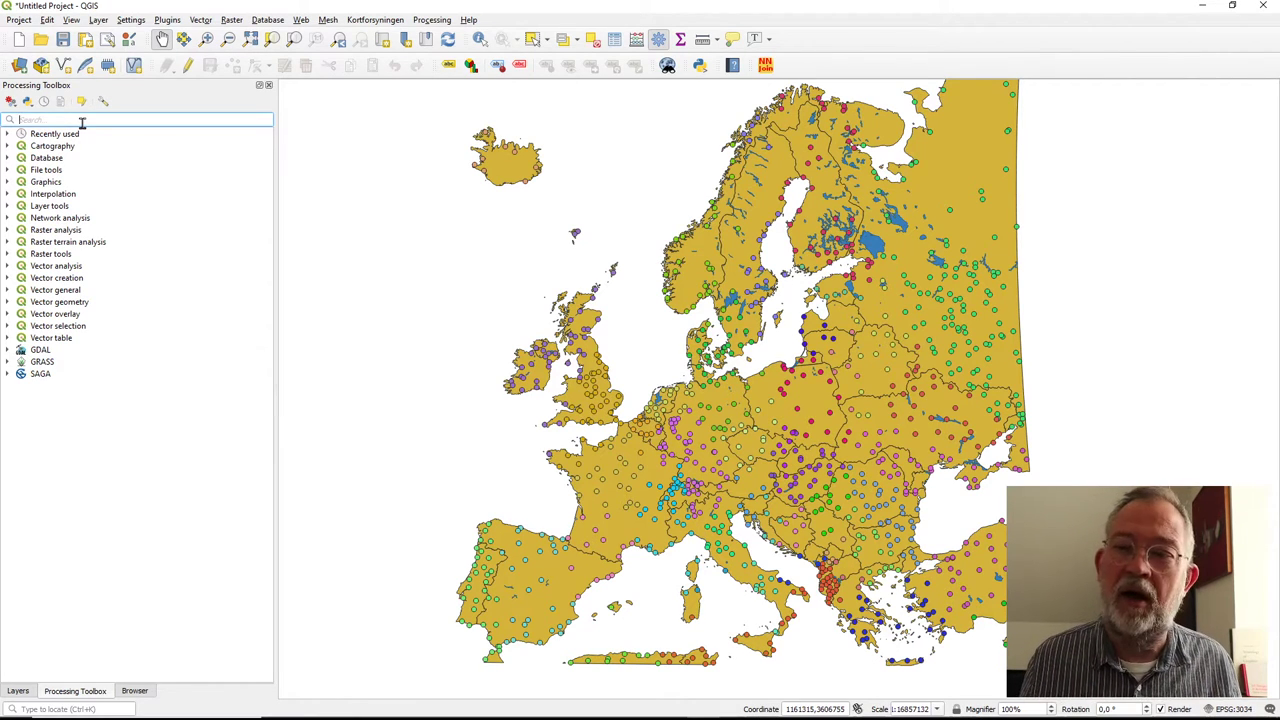
mouse_move(105, 371)
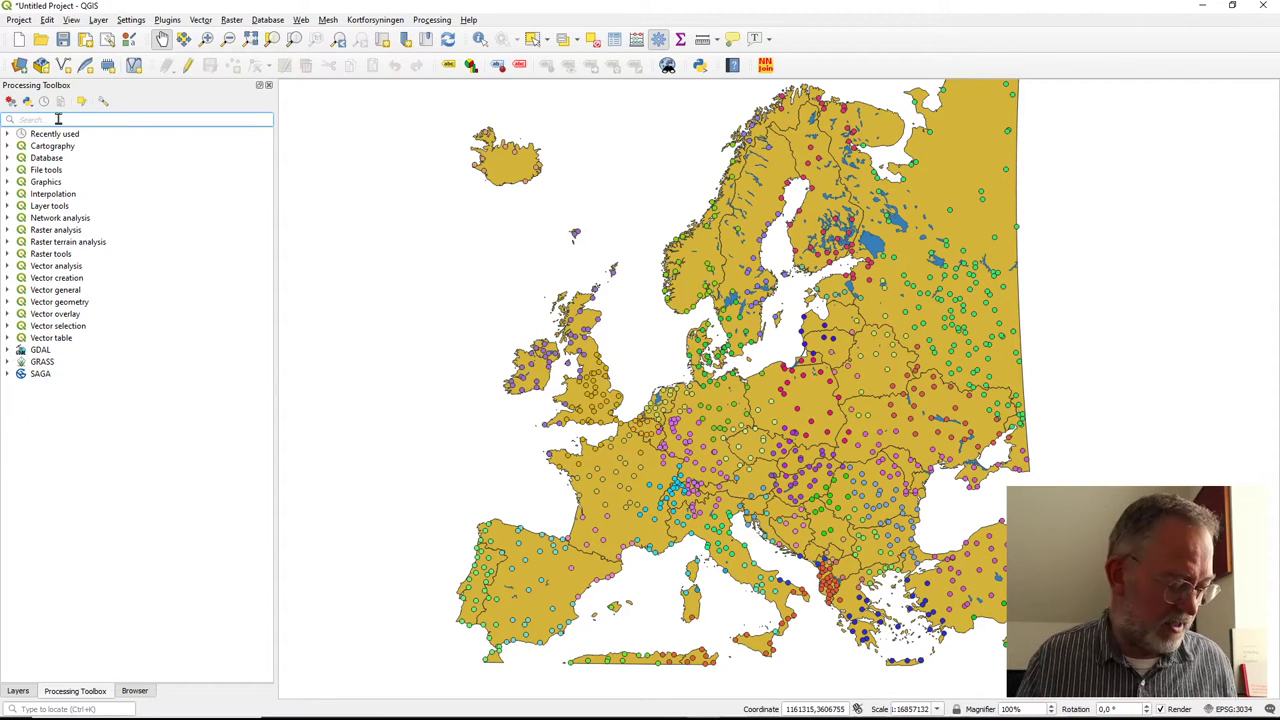
text(vor)
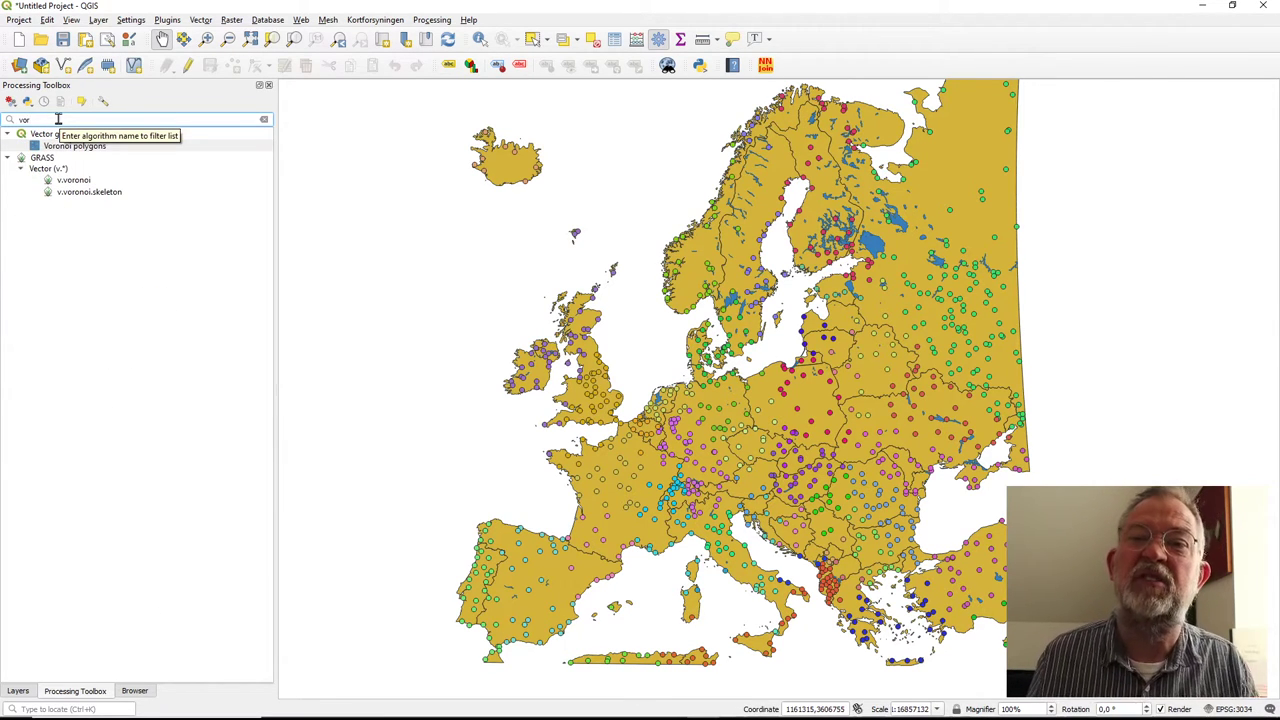
mouse_move(66, 152)
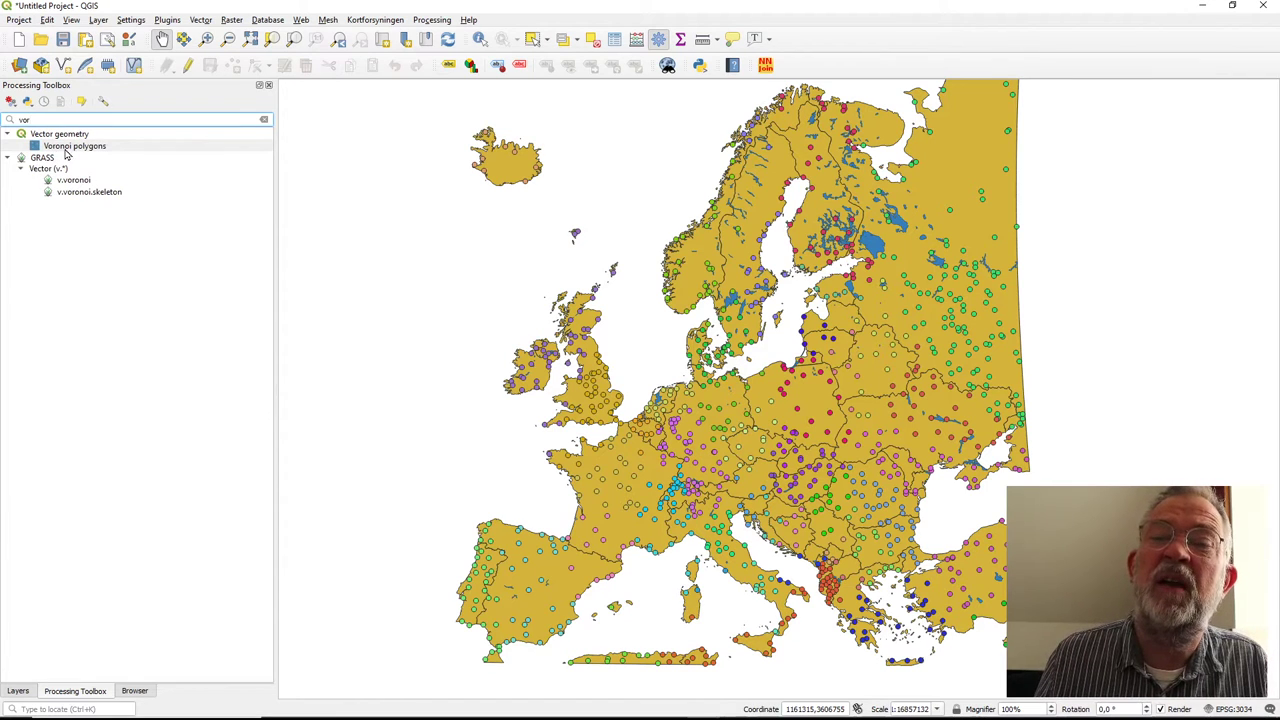
mouse_move(74, 145)
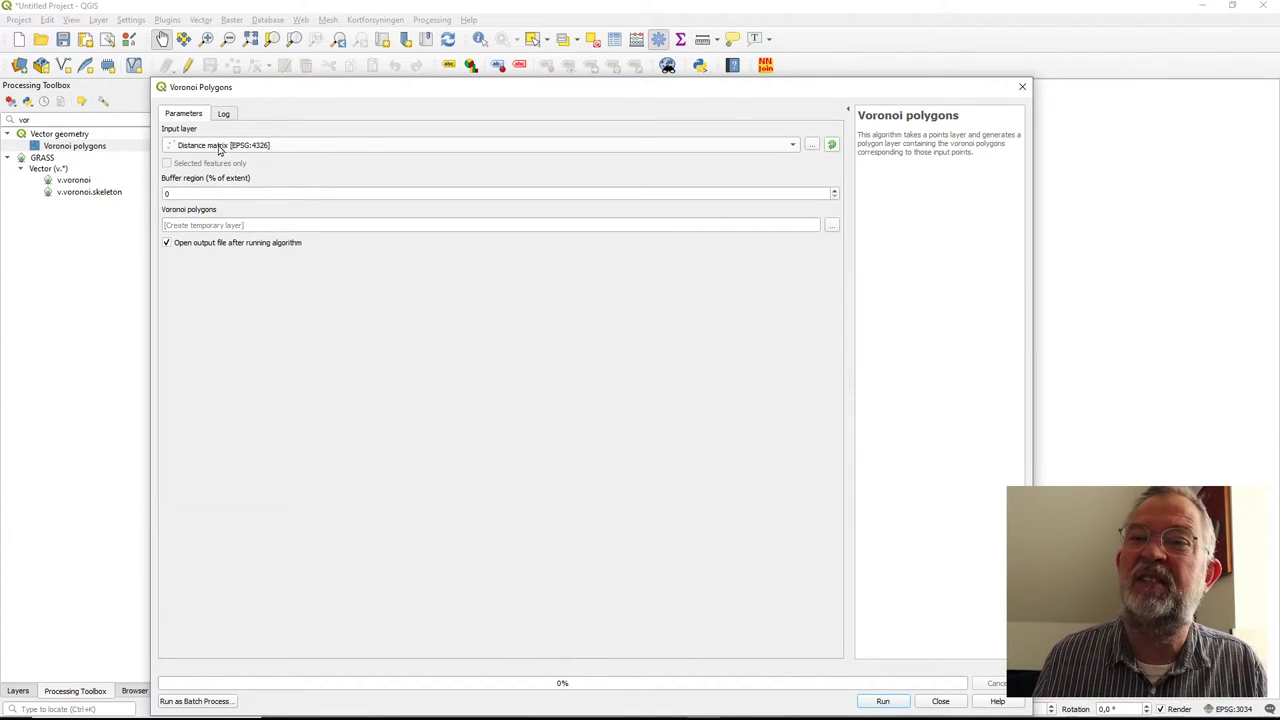
Run Voronoi polygons on the Capital layer with a 5% buffer; it fails on multipoint geometry
click(792, 145)
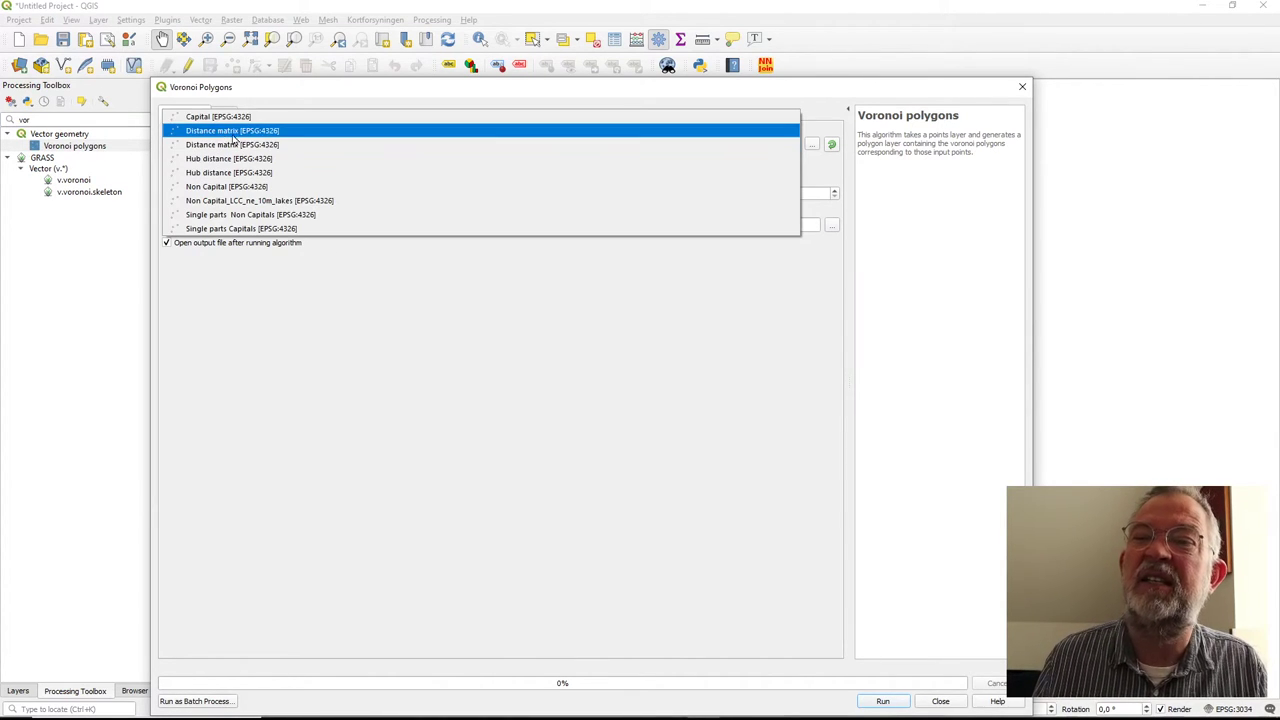
click(218, 116)
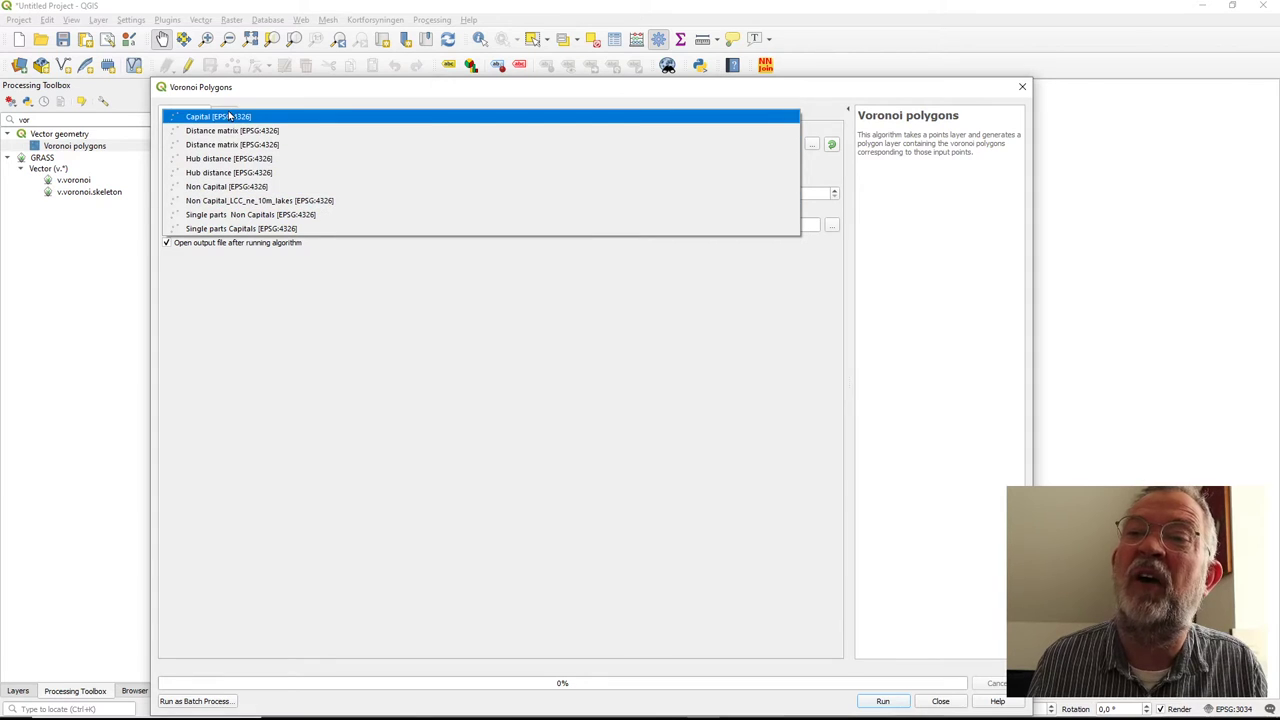
click(218, 116)
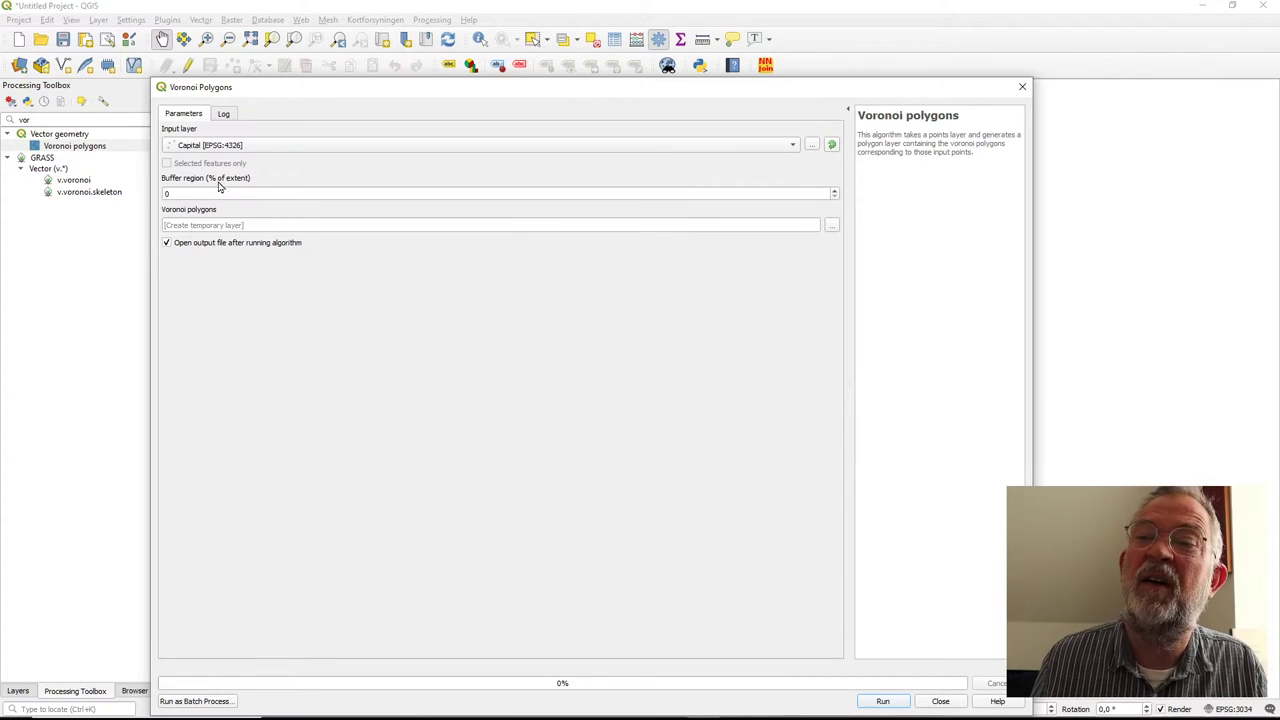
mouse_move(232, 205)
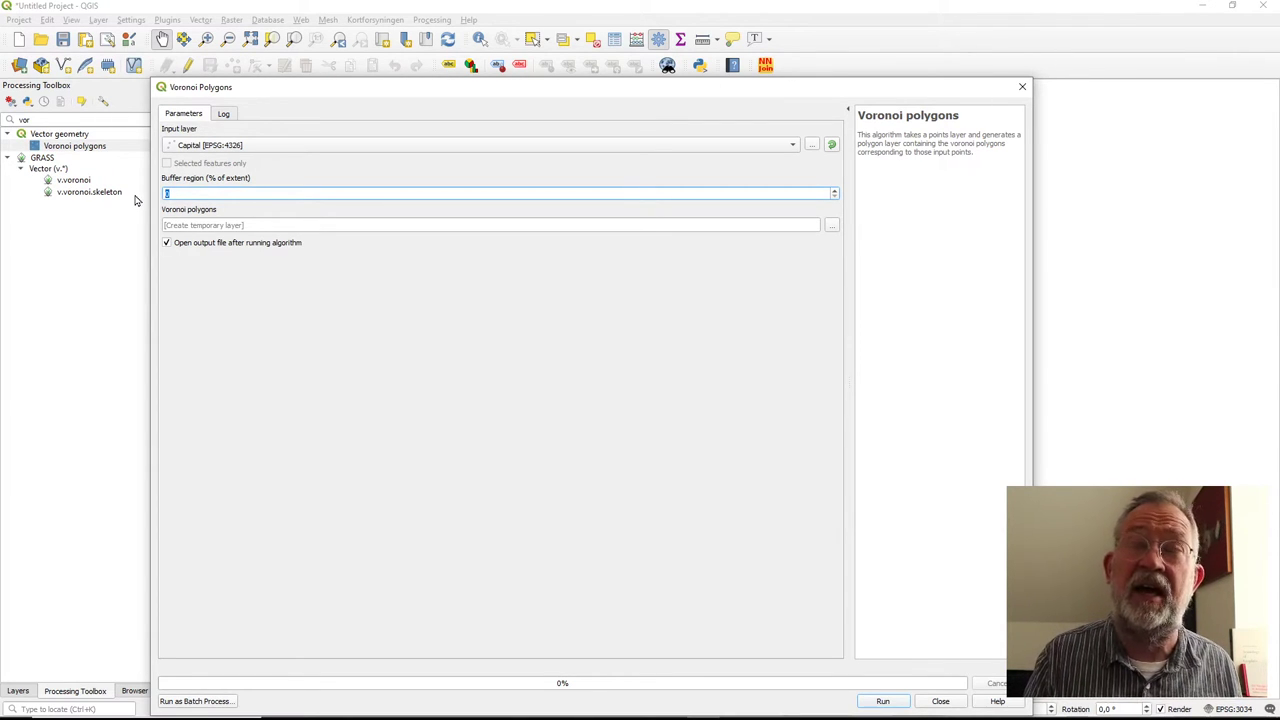
text(5)
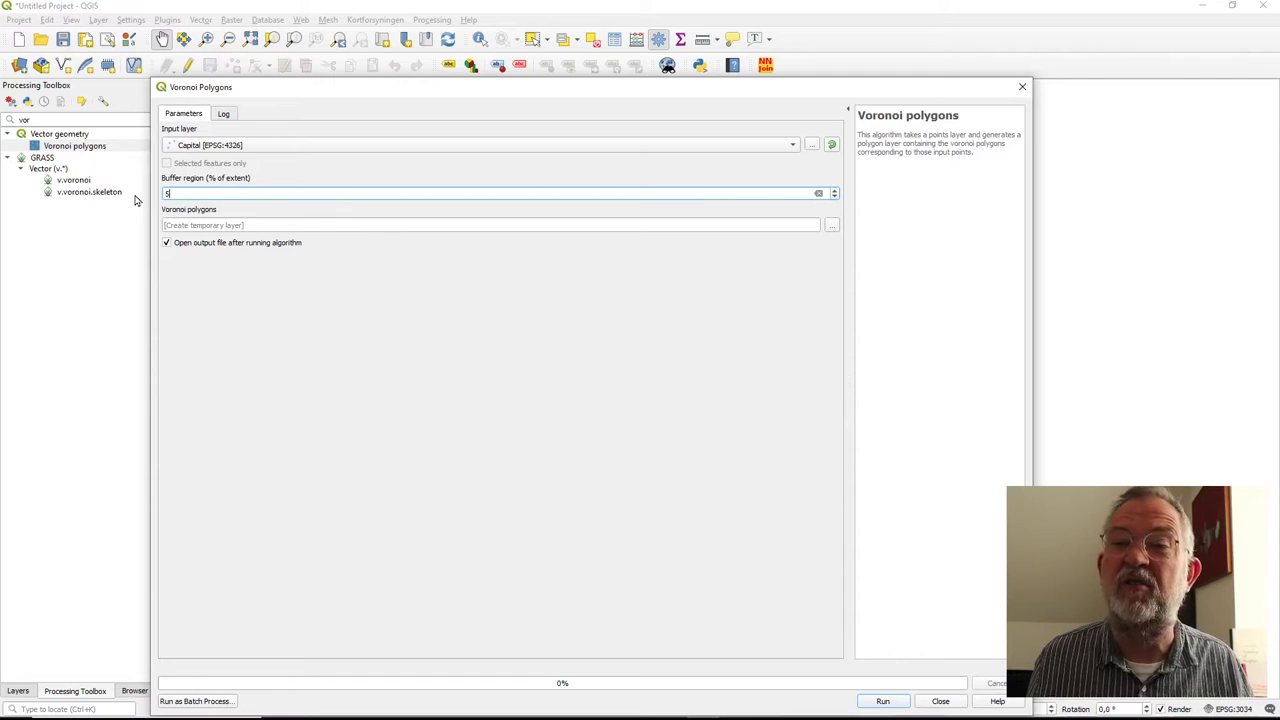
mouse_move(460, 447)
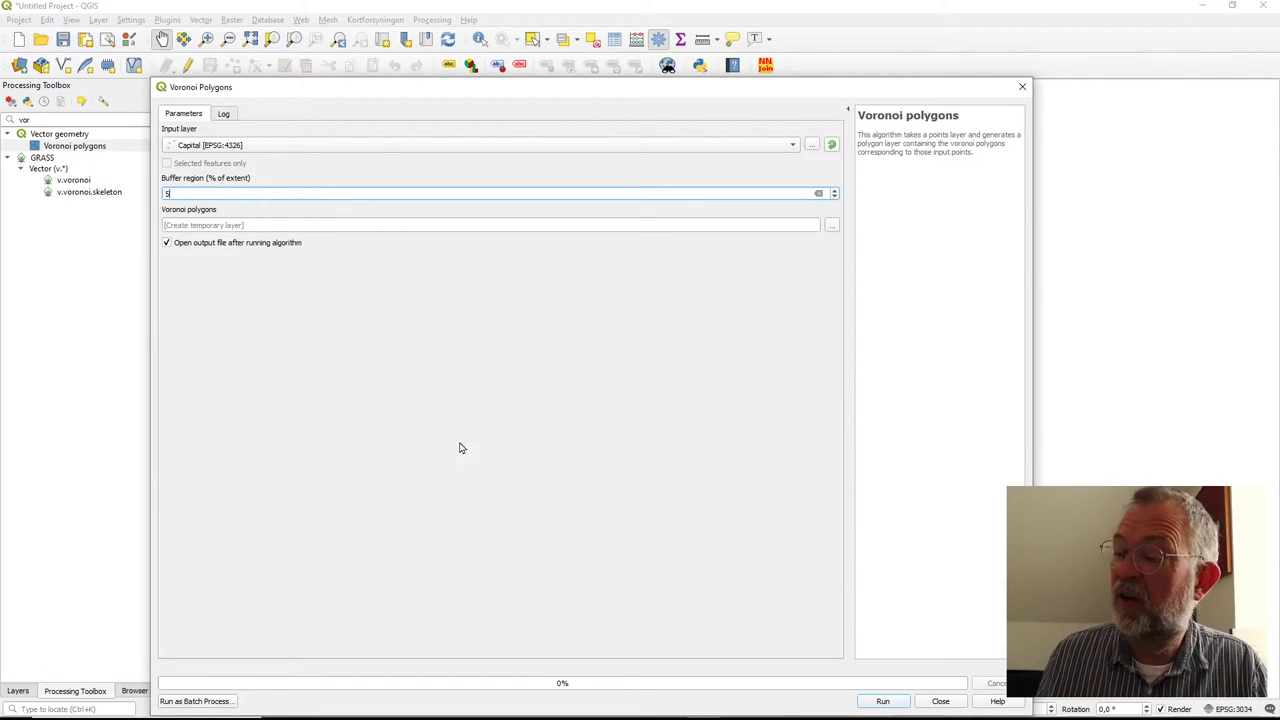
mouse_move(377, 295)
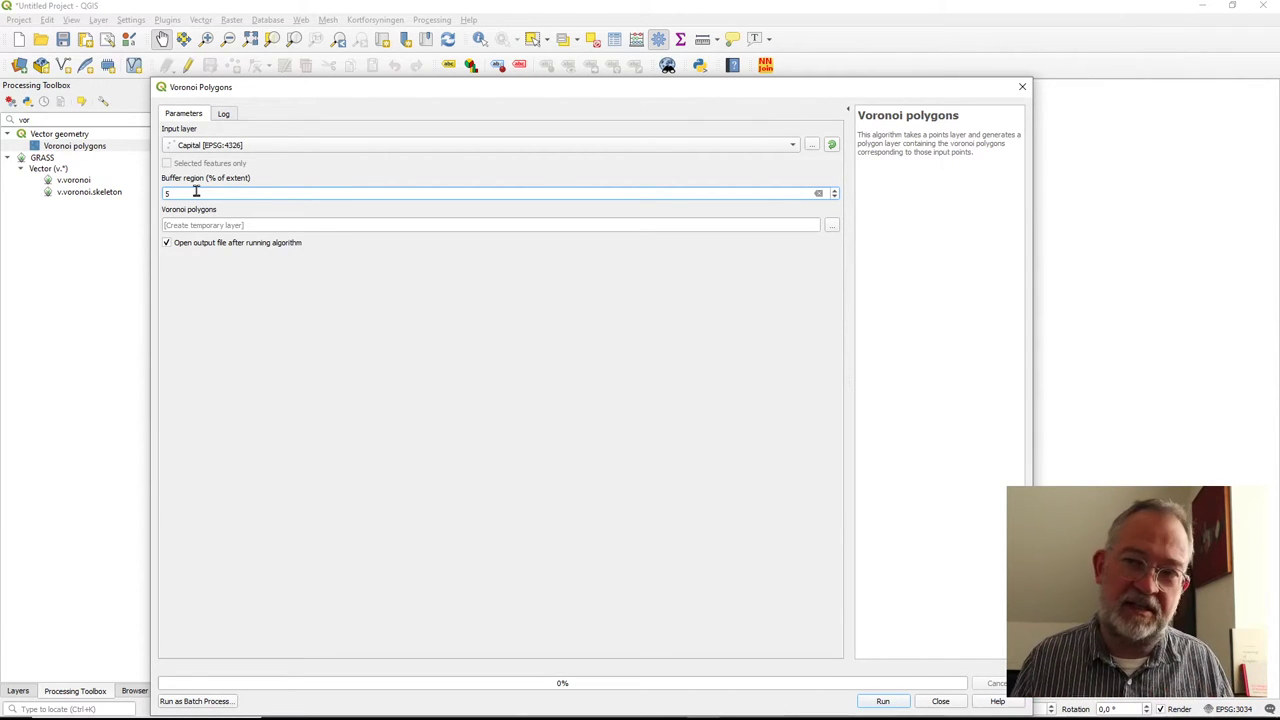
mouse_move(437, 445)
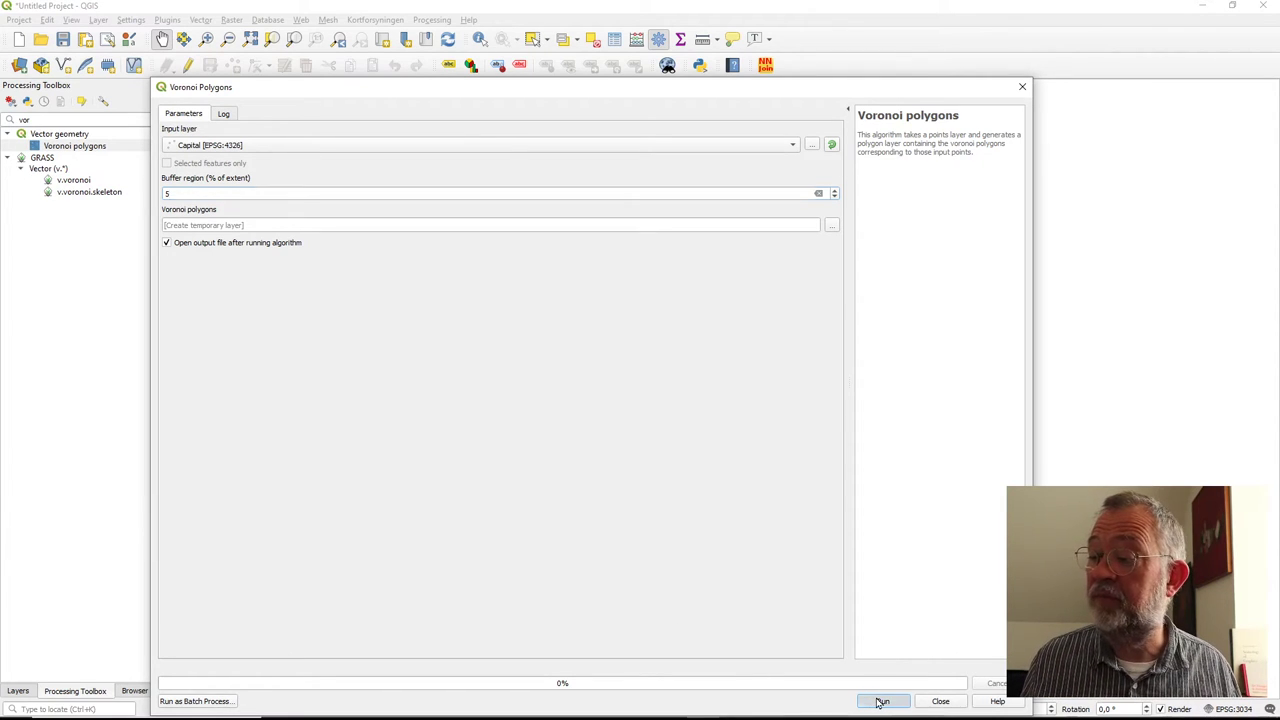
click(882, 700)
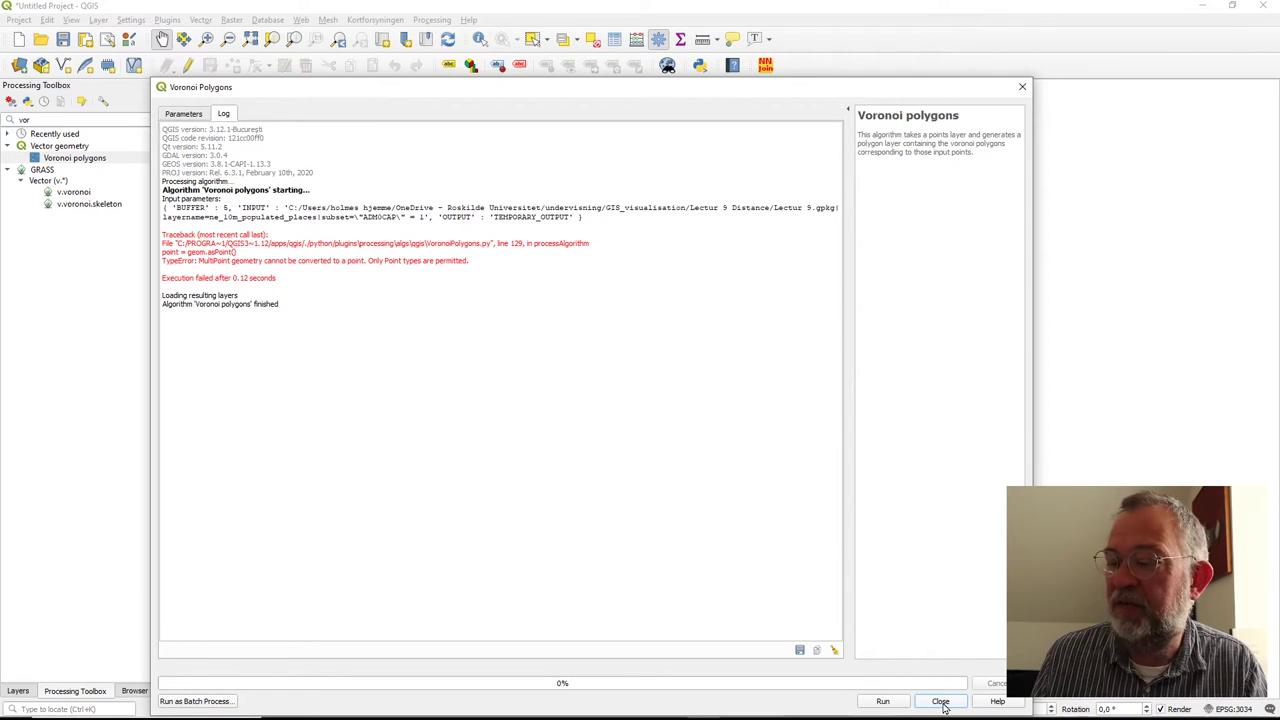
Rerun Voronoi polygons on the Single parts Capitals layer with a 5% buffer, succeeding
click(940, 700)
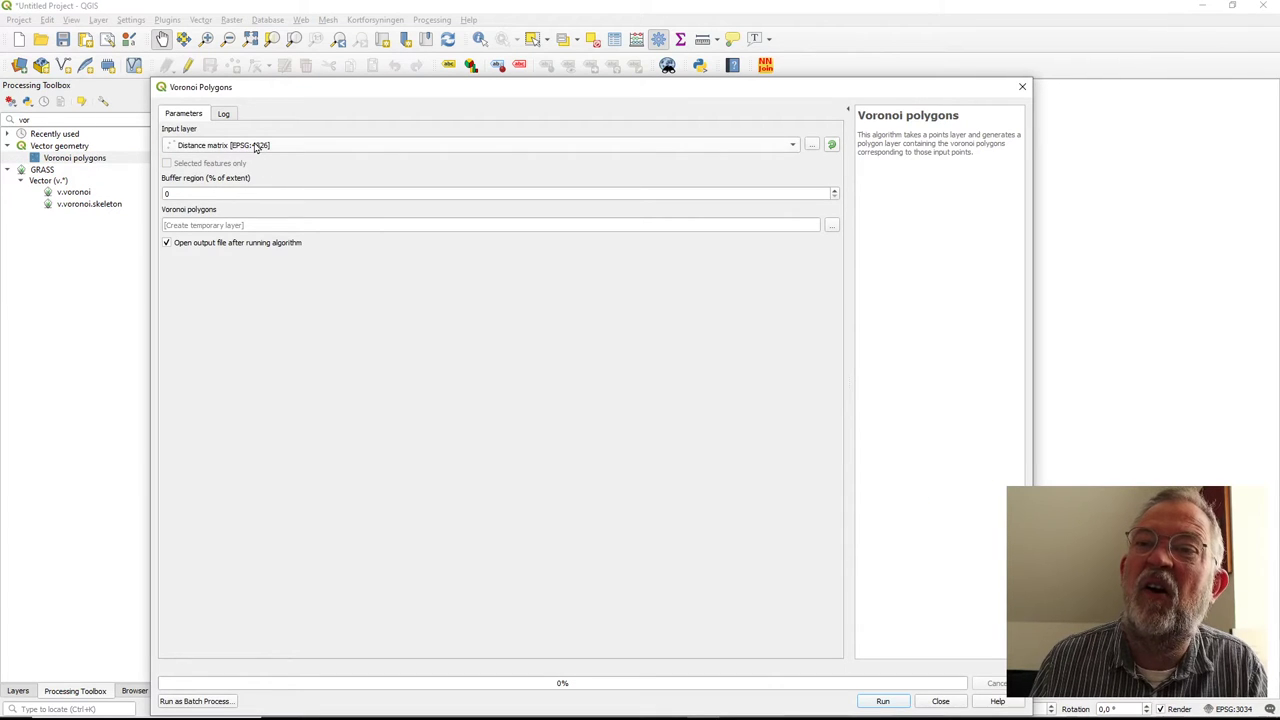
click(792, 145)
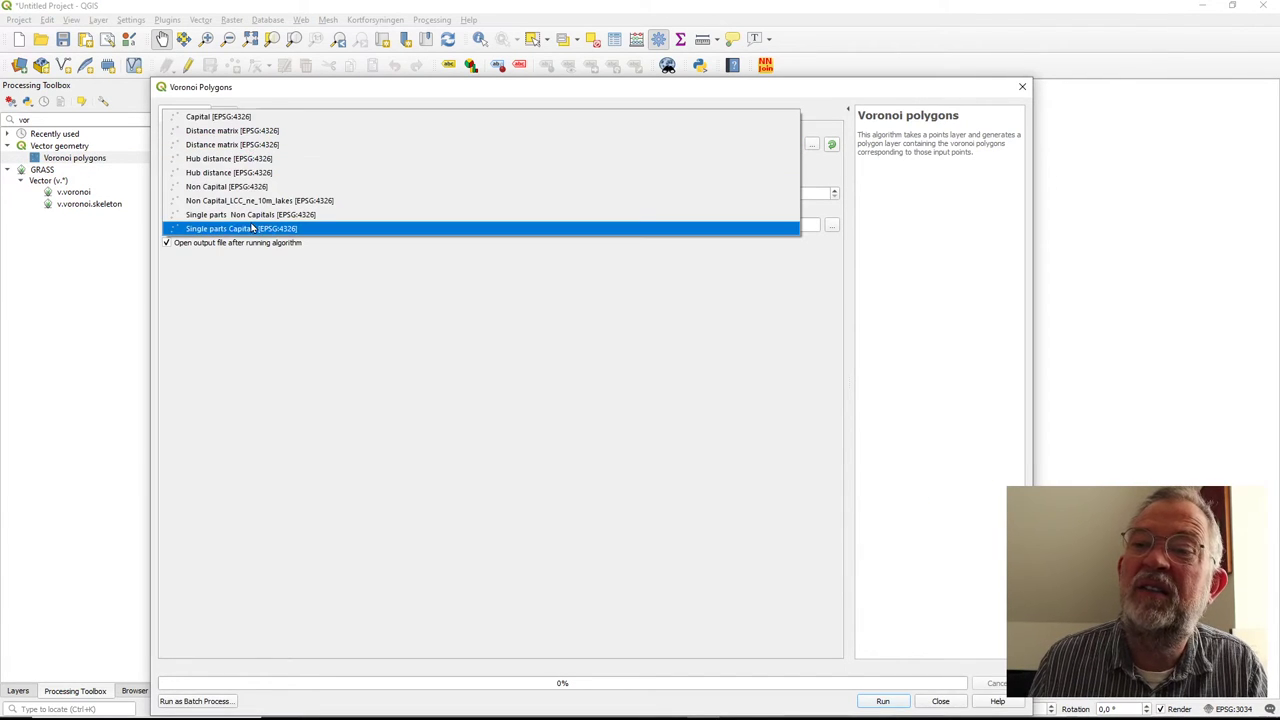
click(240, 228)
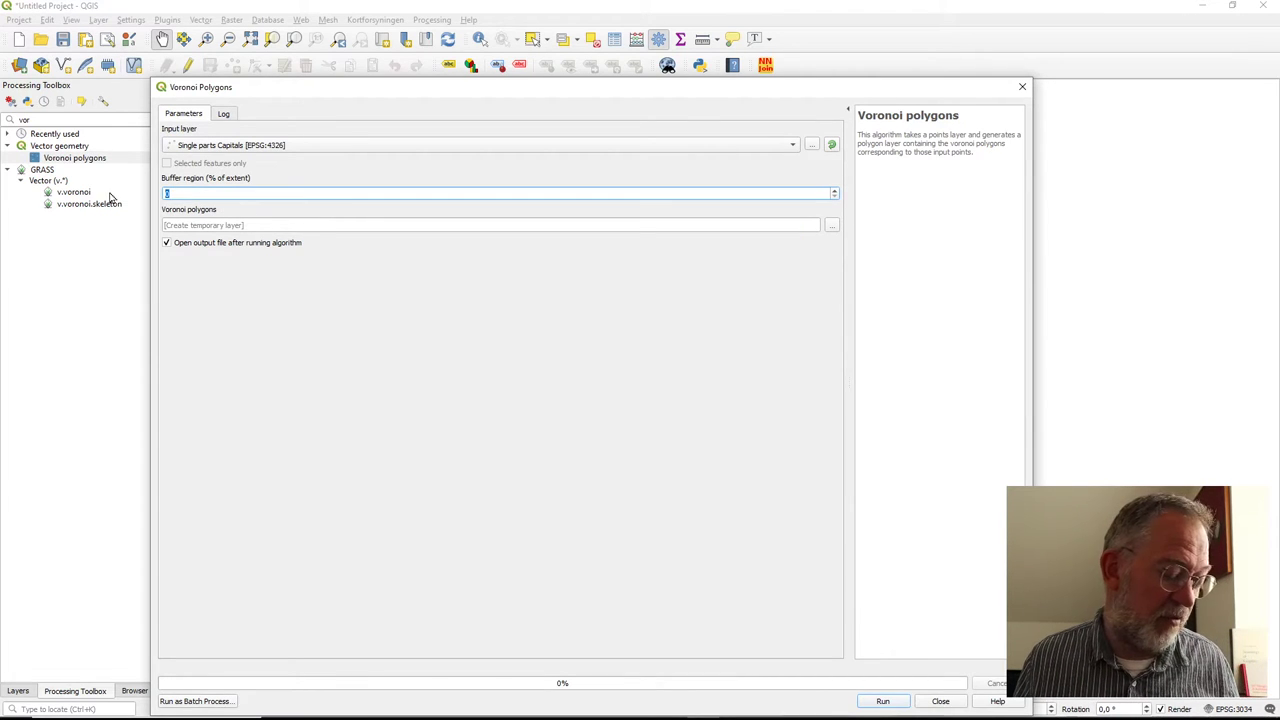
text(5)
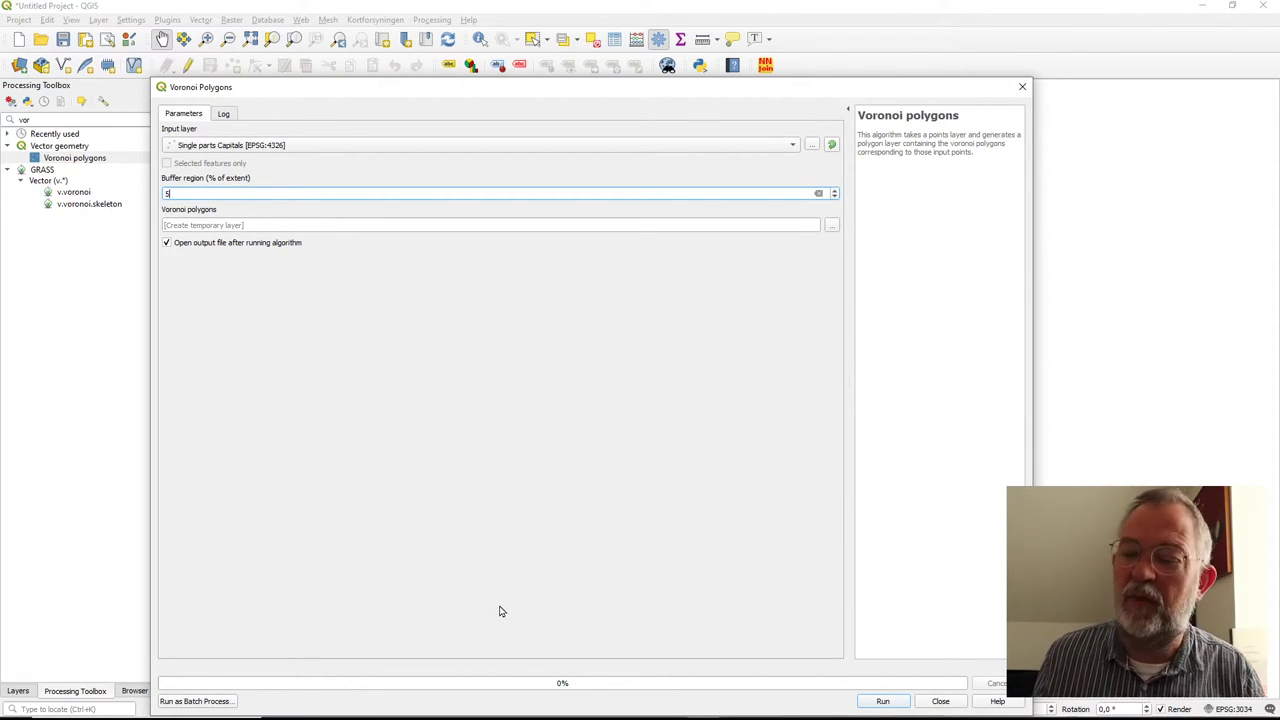
click(882, 701)
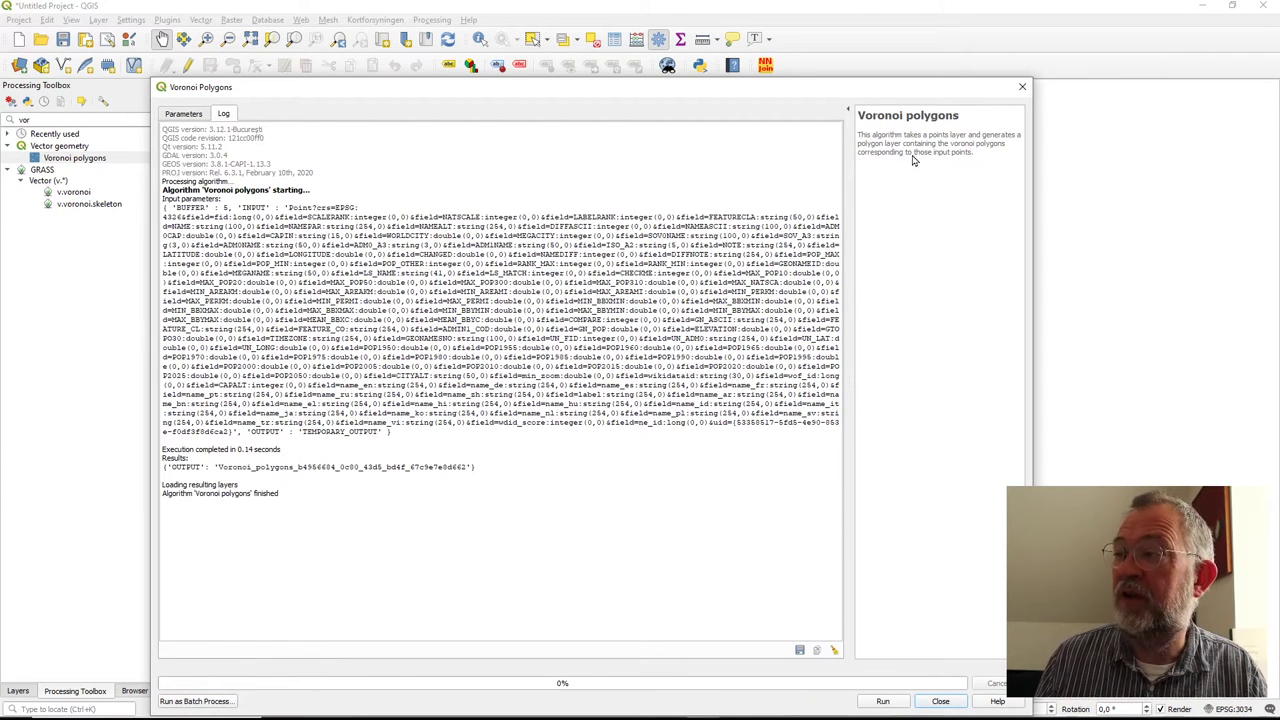
mouse_move(1023, 88)
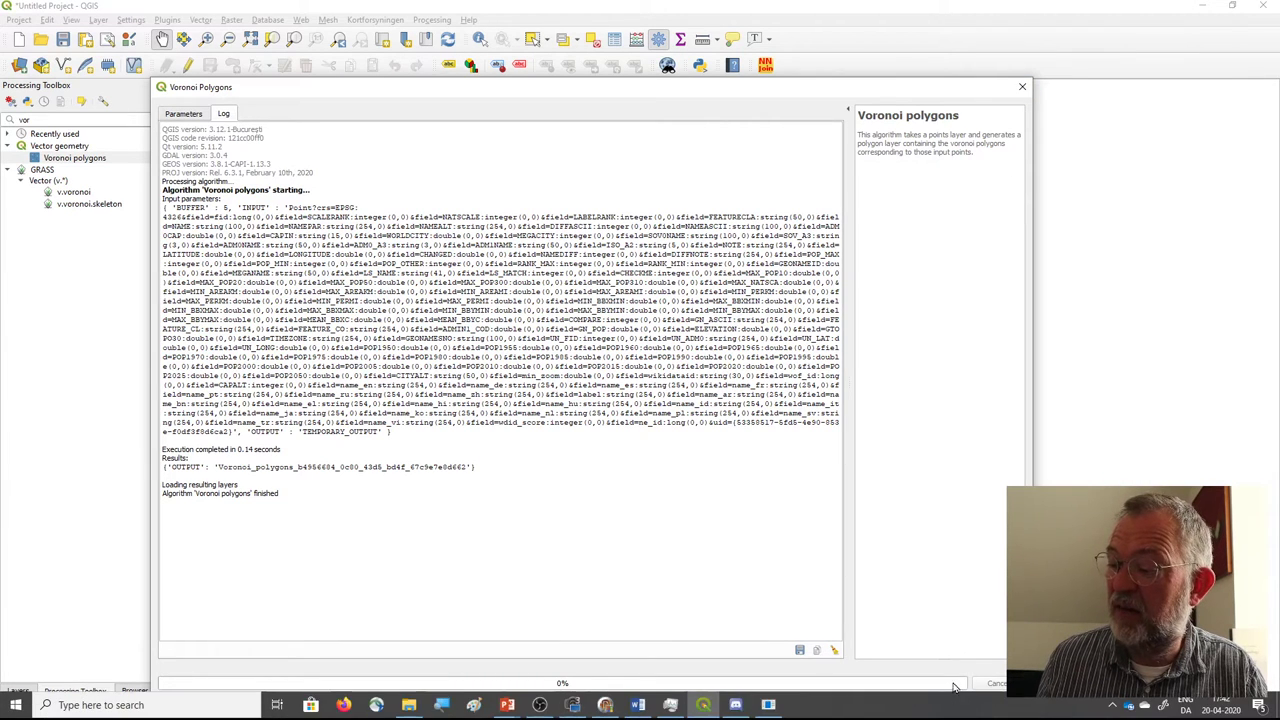
Close the Voronoi tool and make the Capital points visible in the Layers panel
click(1022, 86)
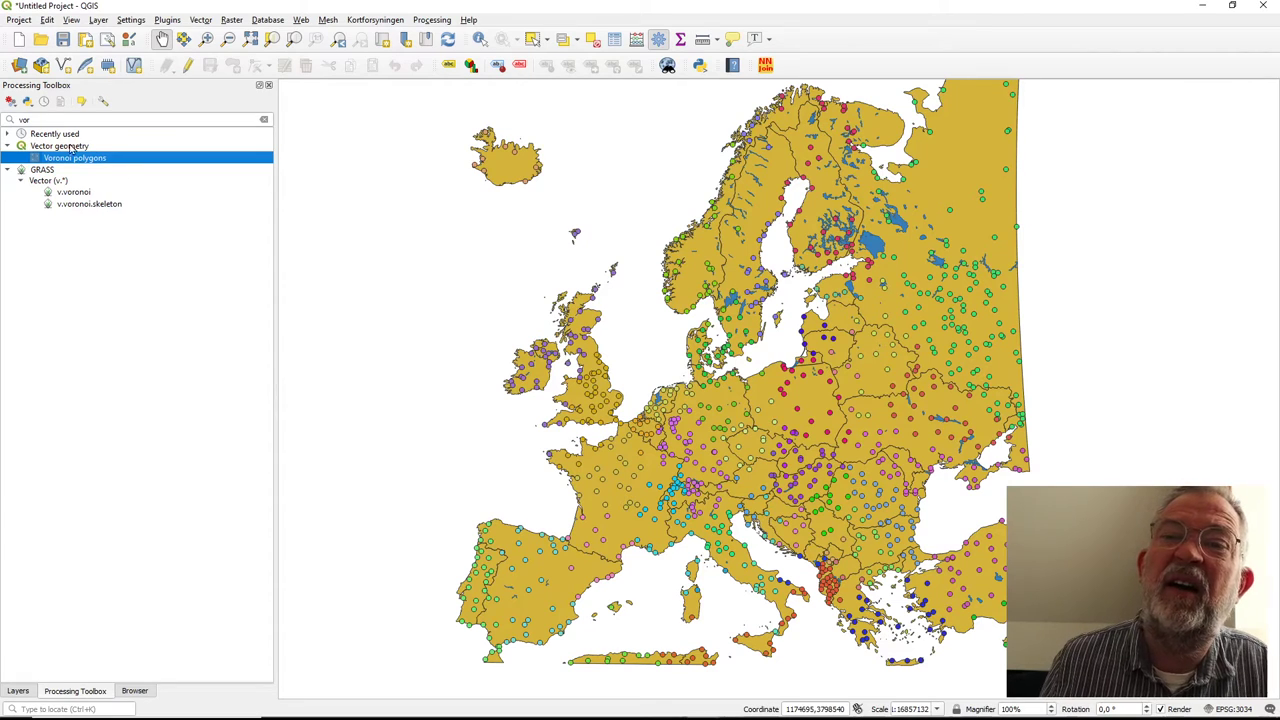
click(18, 690)
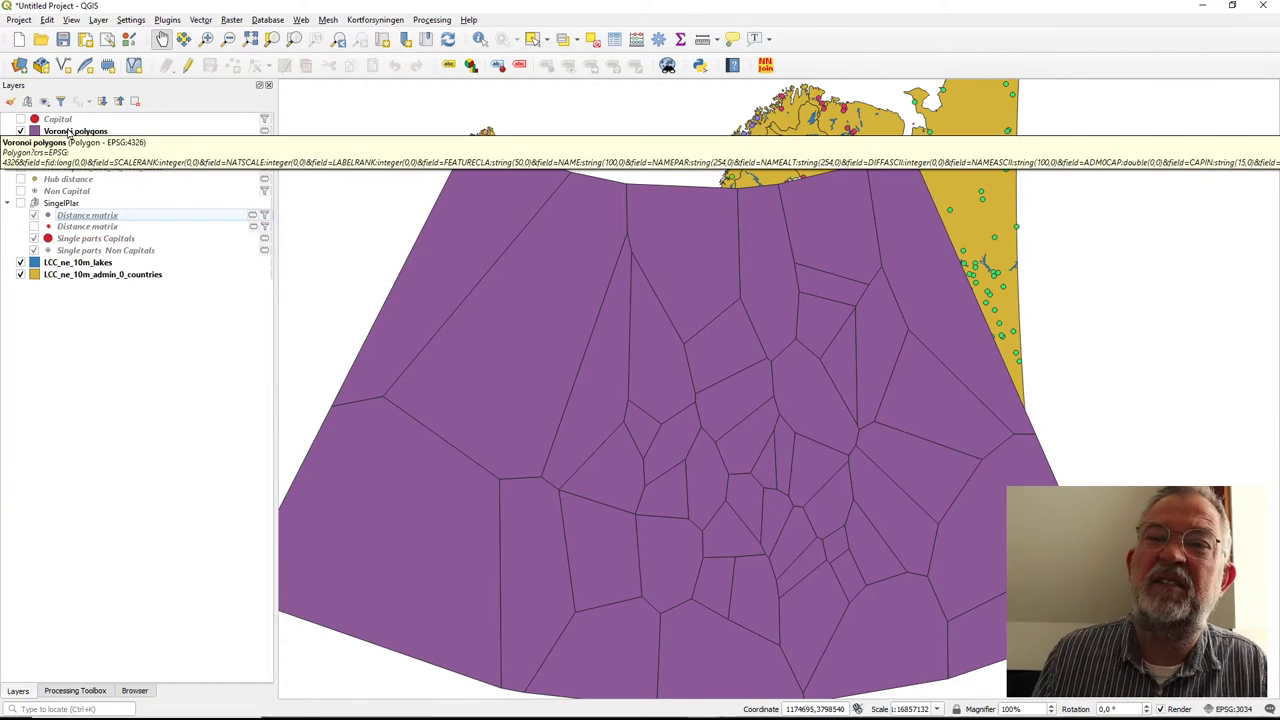
click(58, 119)
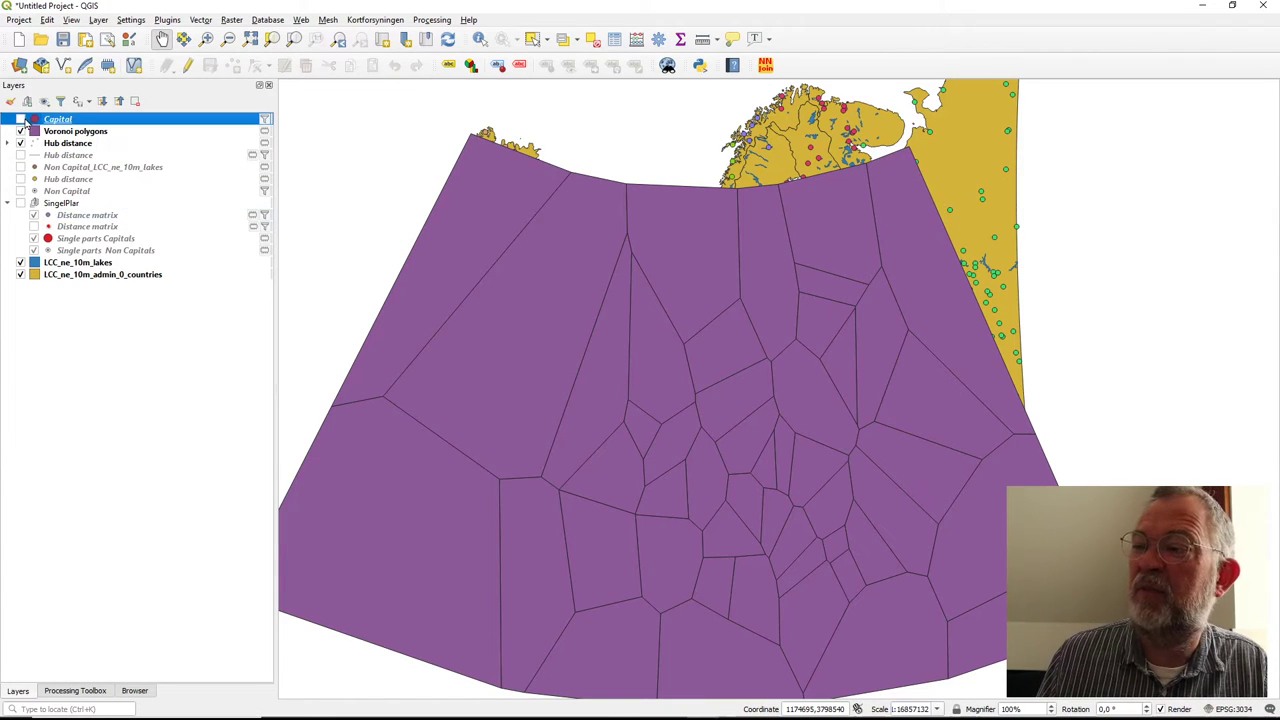
click(21, 119)
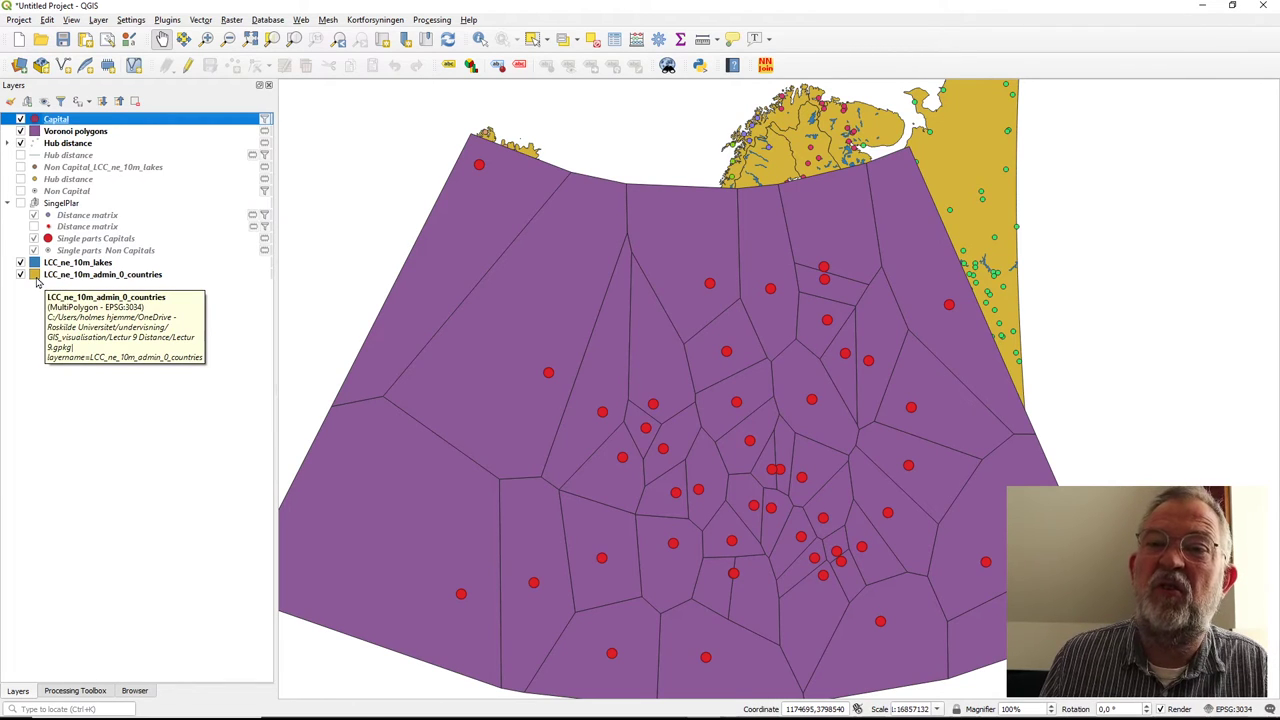
Move the countries layer above the Voronoi polygons and bring up its styling properties
drag(102, 274, 102, 143)
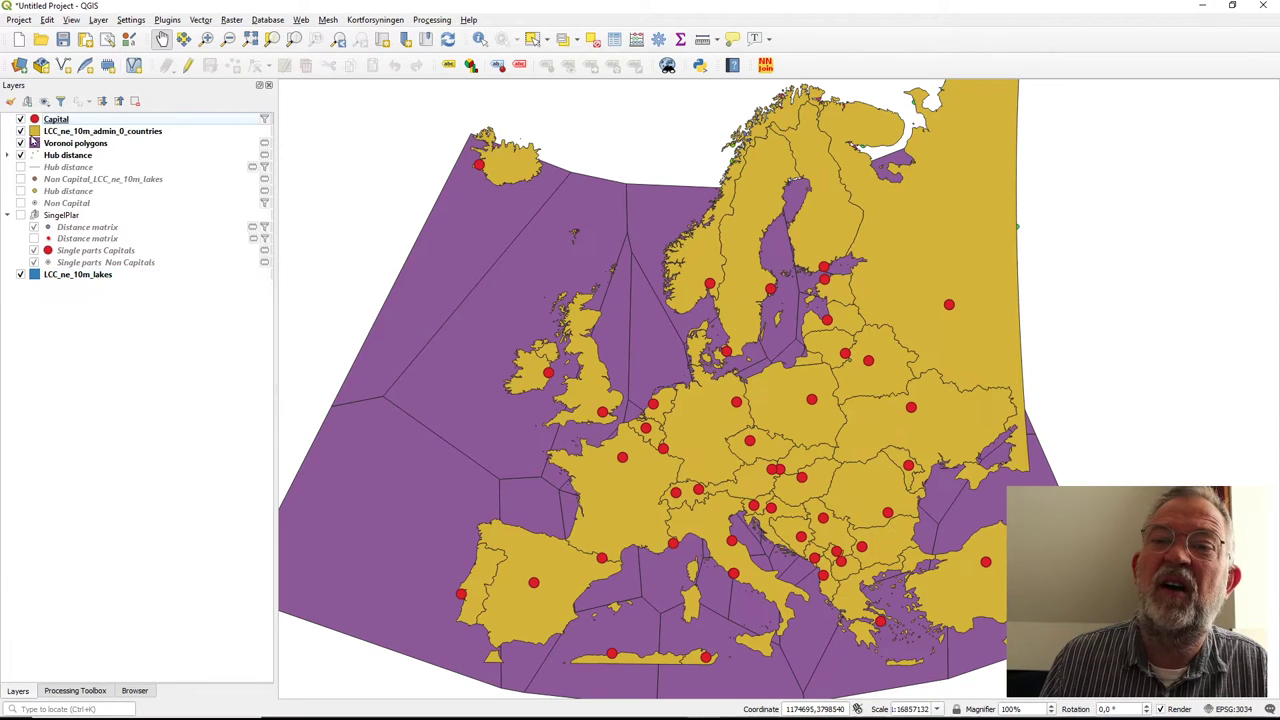
double_click(103, 131)
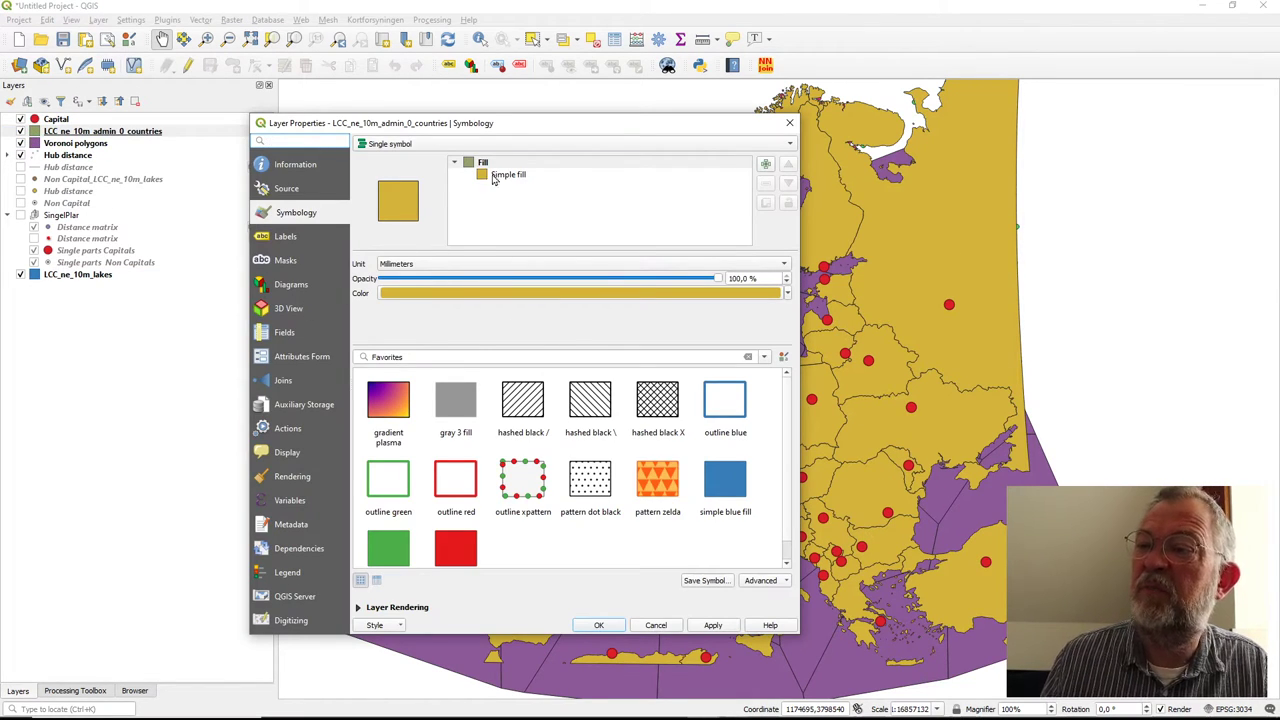
Style the countries with No Brush fill and a thicker red stroke, then apply
click(508, 174)
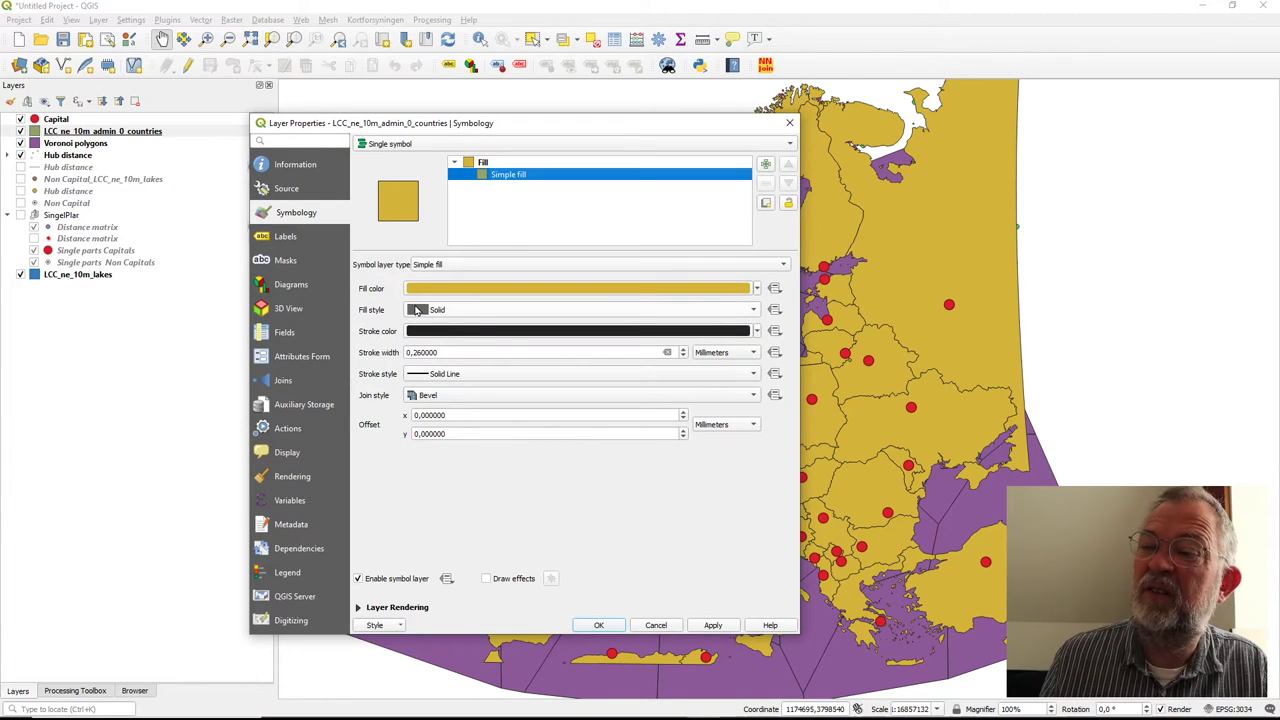
click(580, 309)
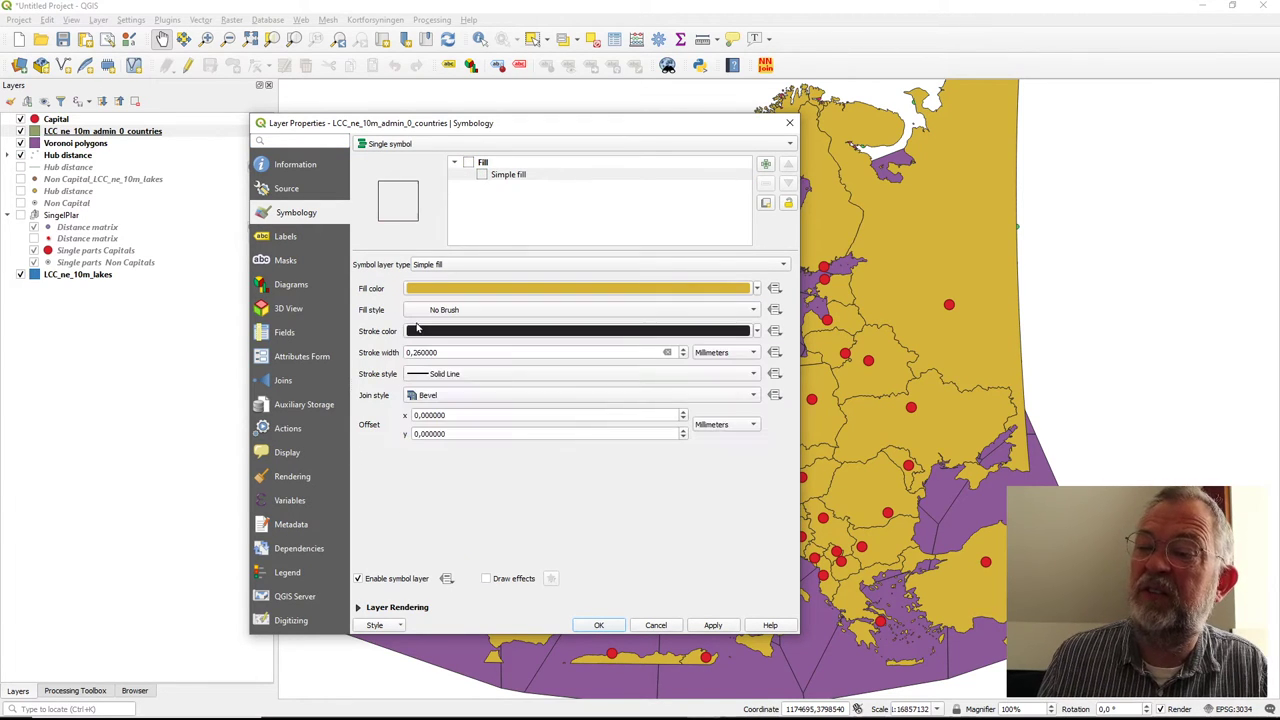
click(598, 625)
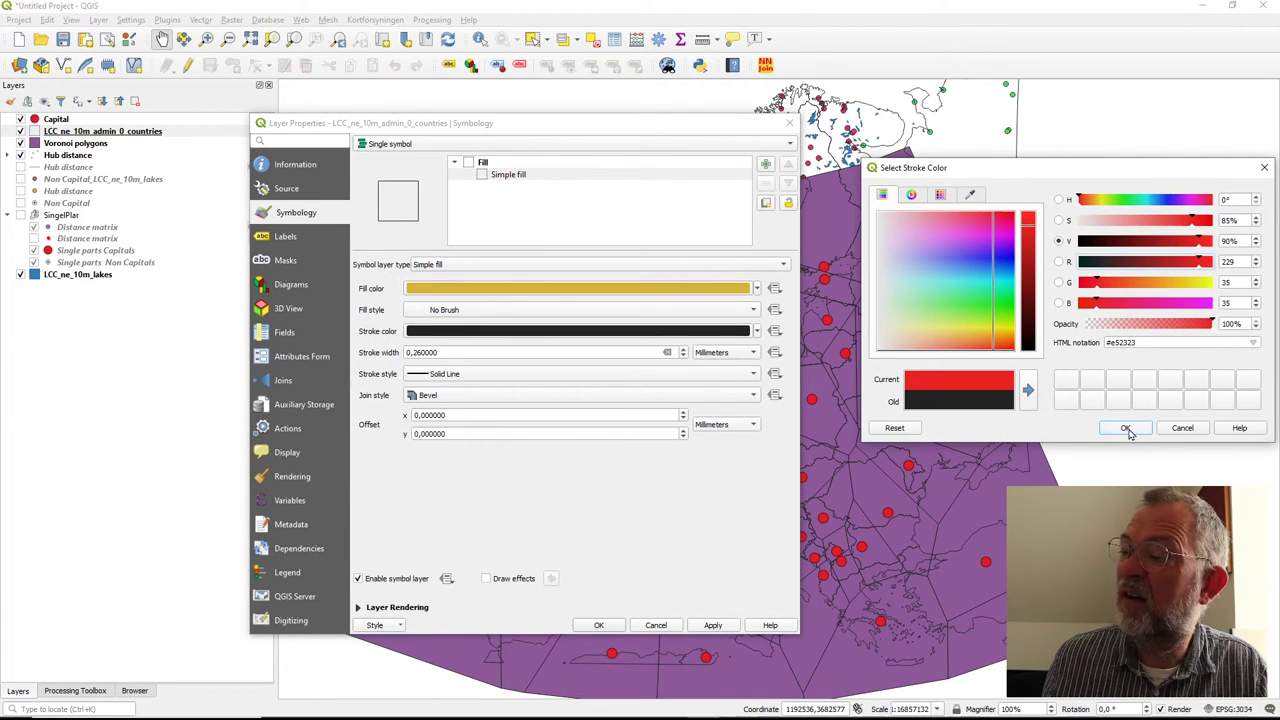
click(1126, 428)
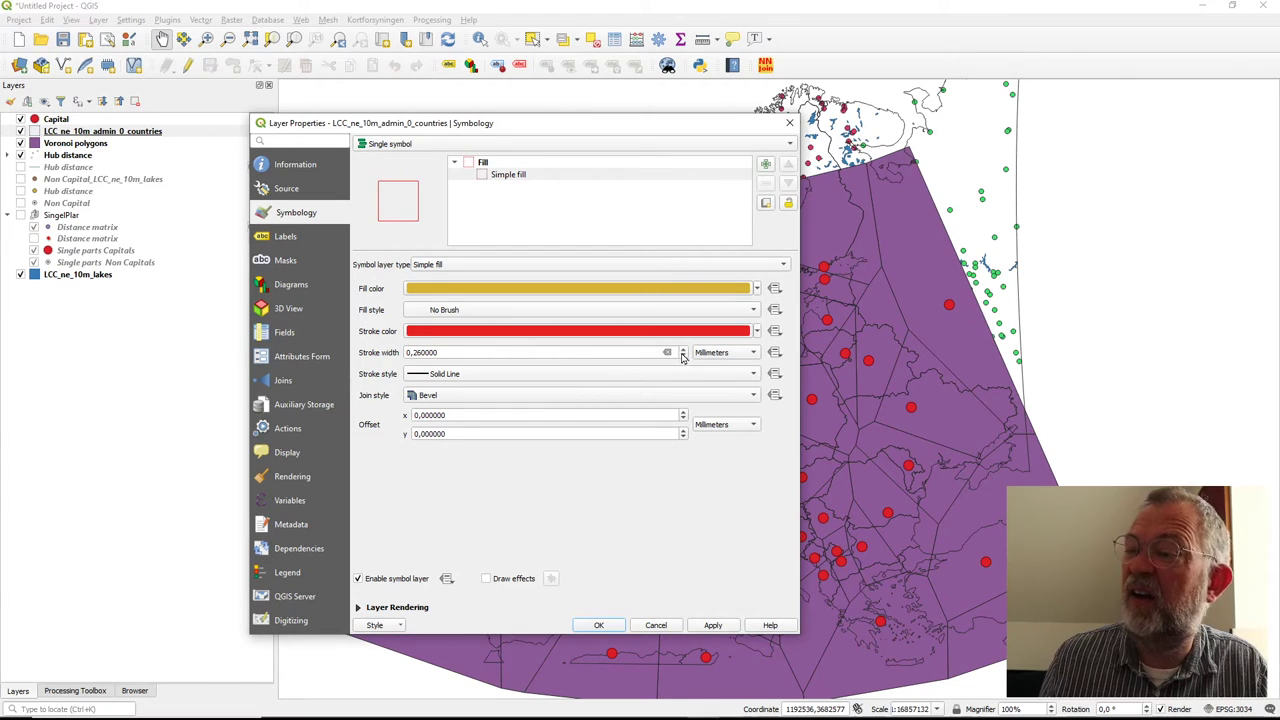
triple_click(540, 352)
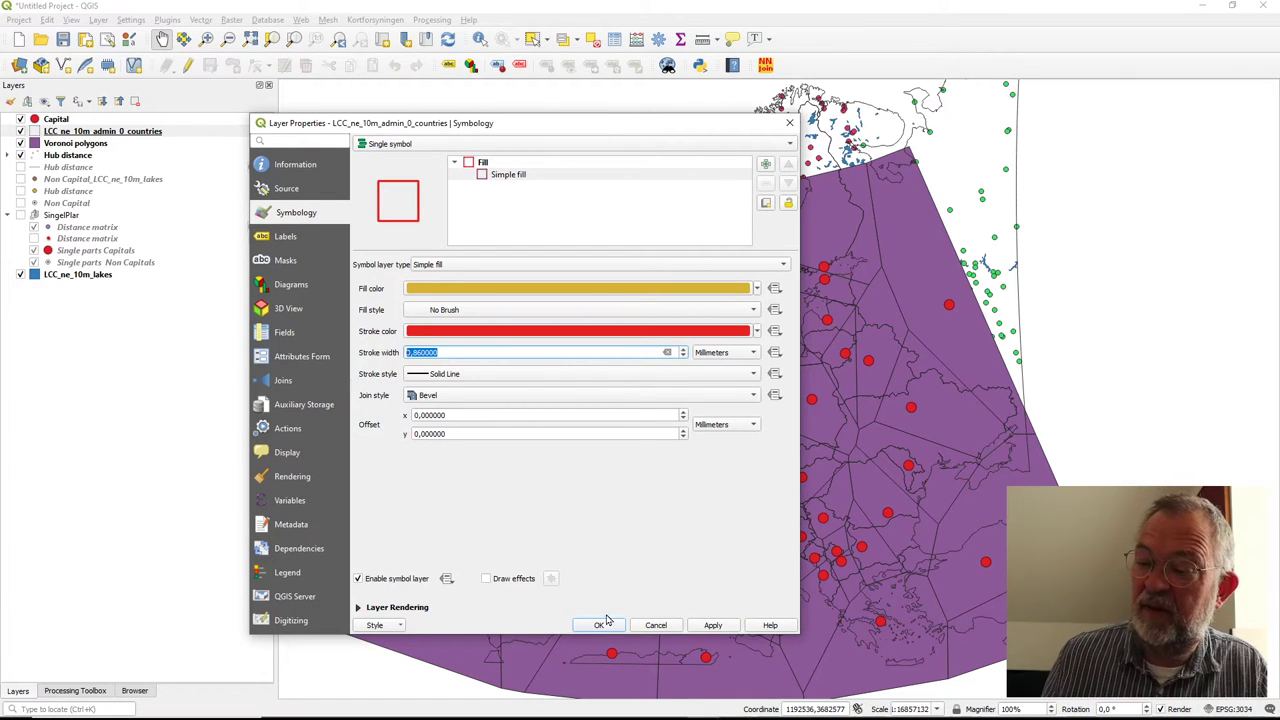
click(598, 625)
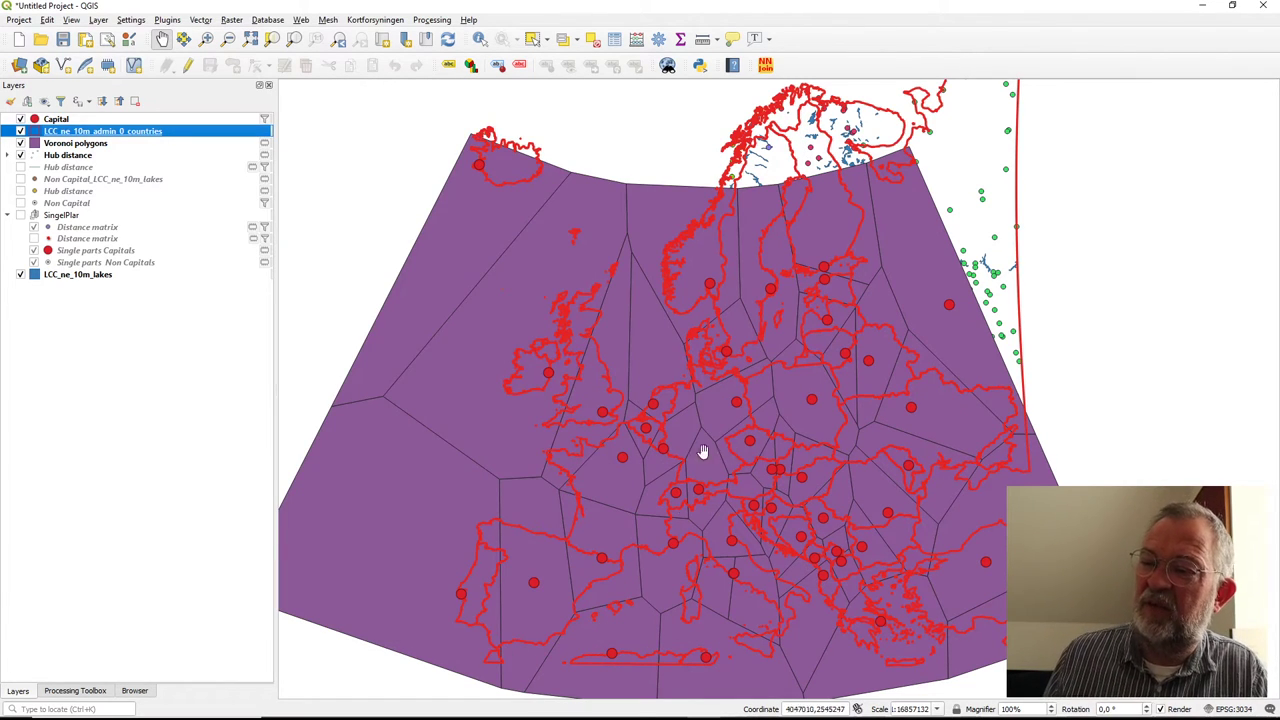
mouse_move(600, 570)
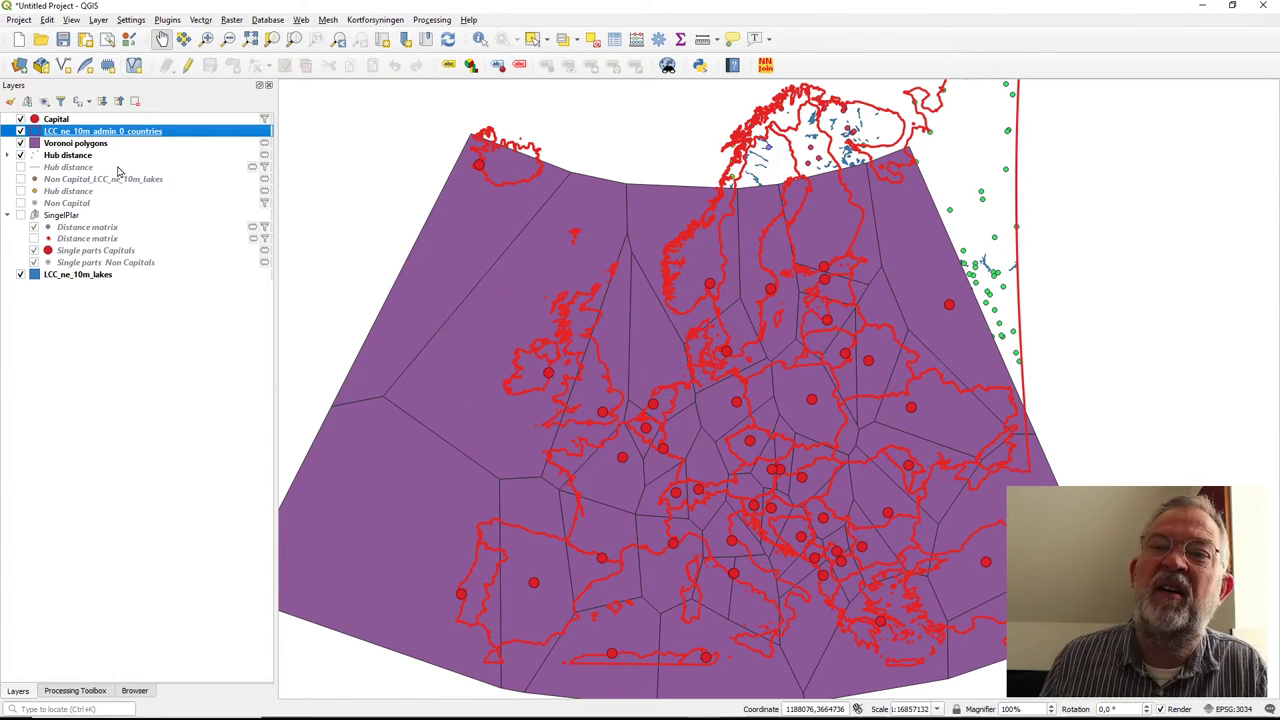
Bring up the layer options of the Voronoi polygons layer
right_click(75, 143)
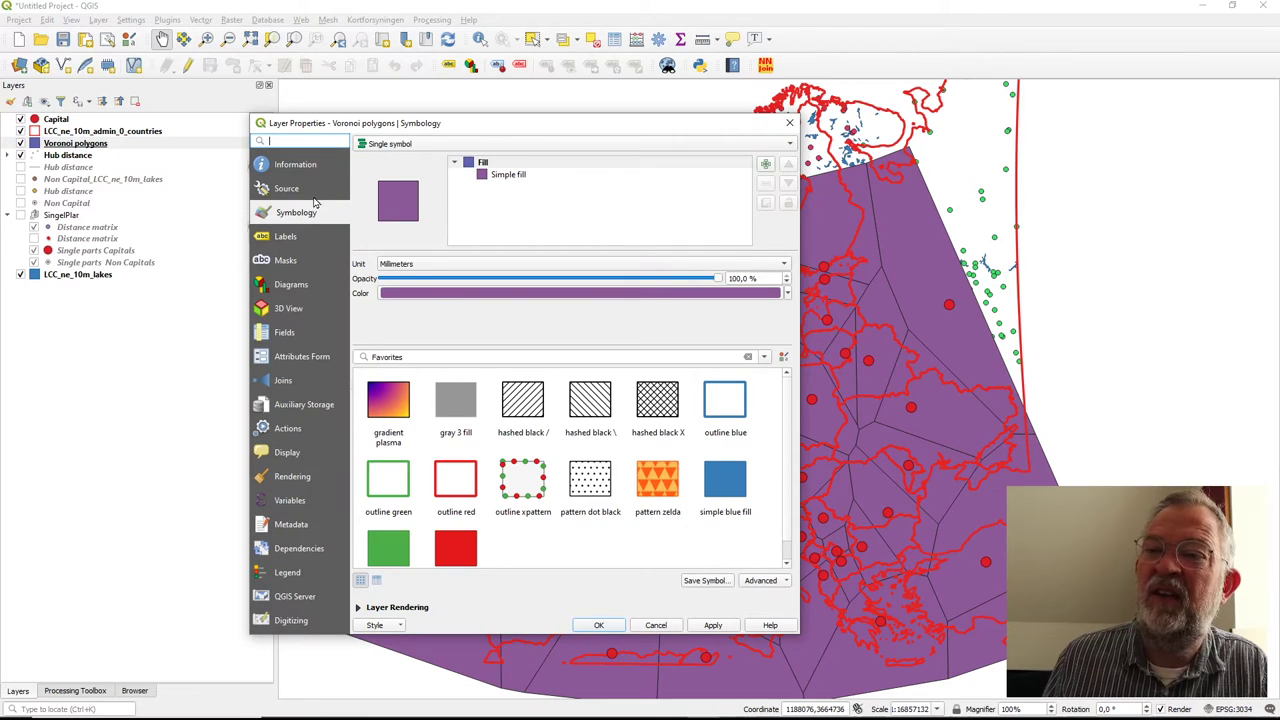
Categorize the Voronoi polygons on the NAME field, classify into random colours, and apply
click(570, 143)
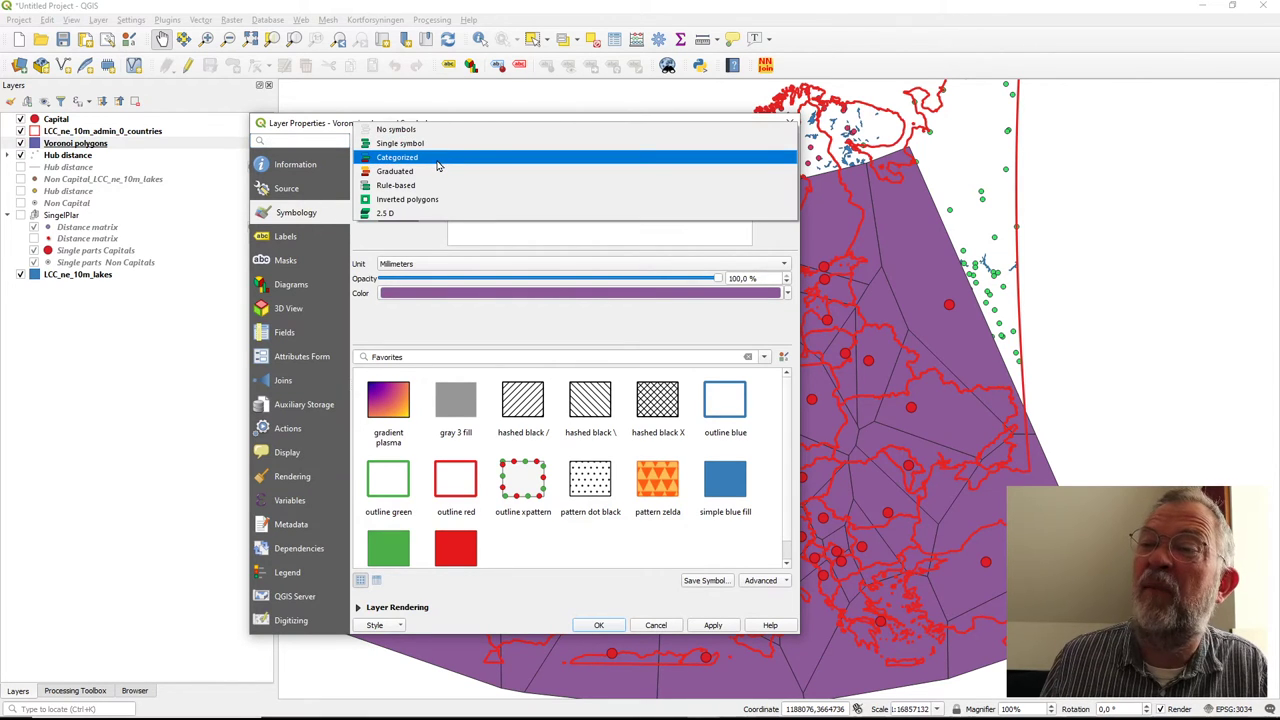
click(397, 157)
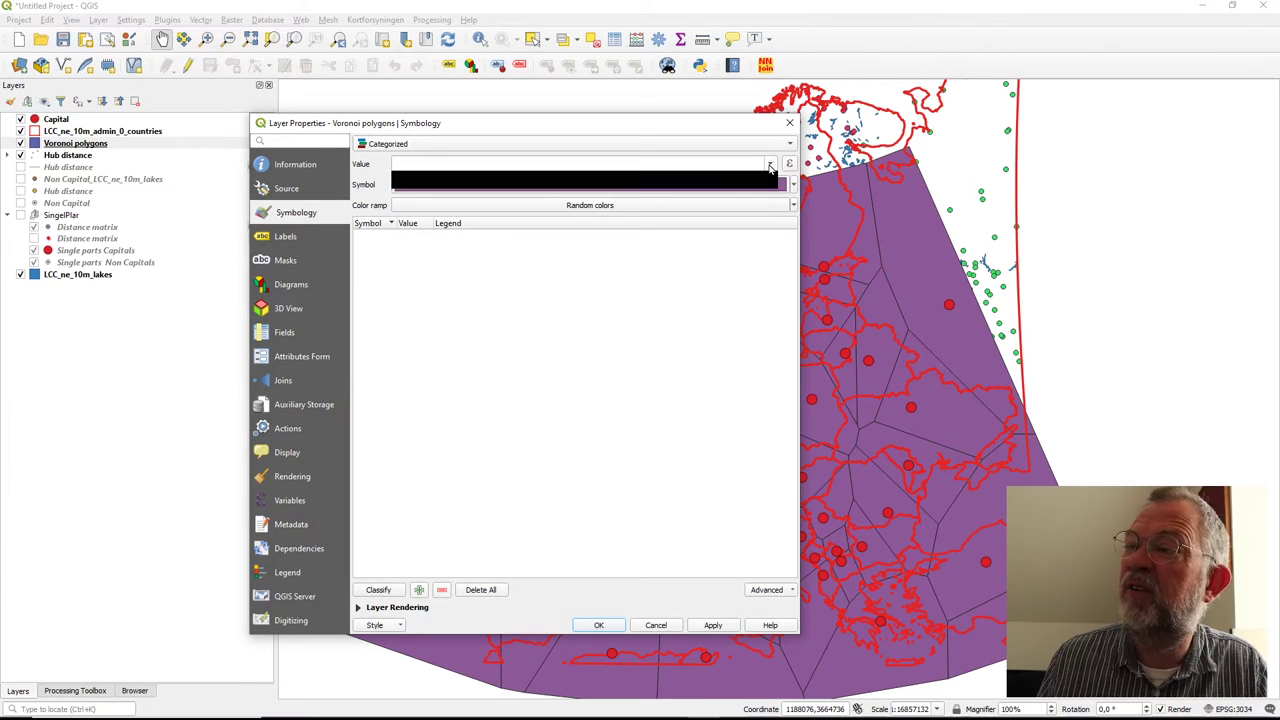
click(770, 164)
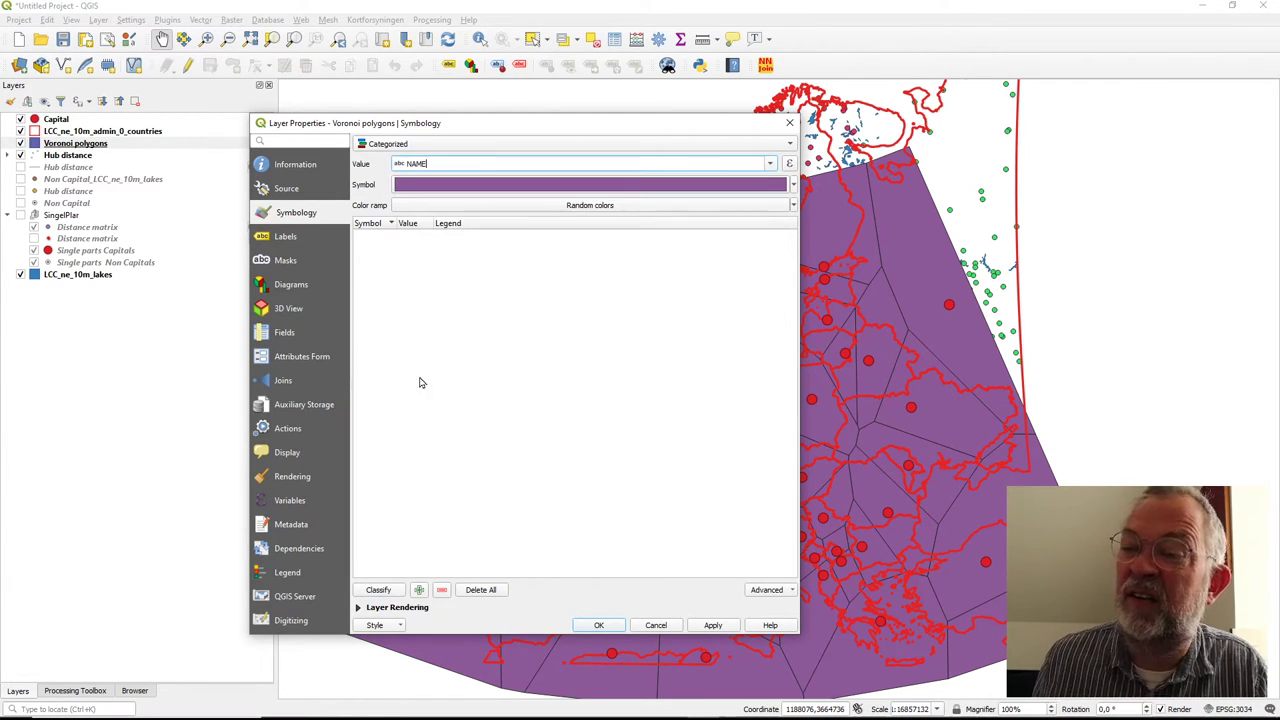
click(378, 589)
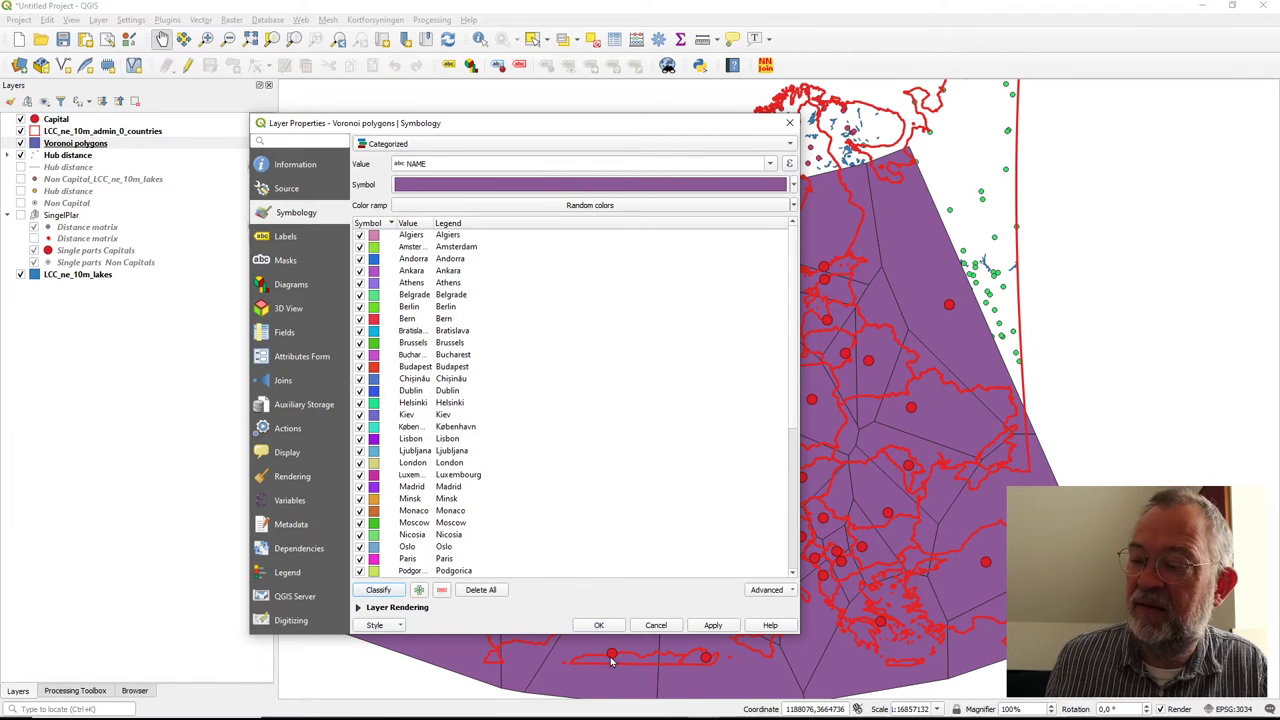
click(598, 625)
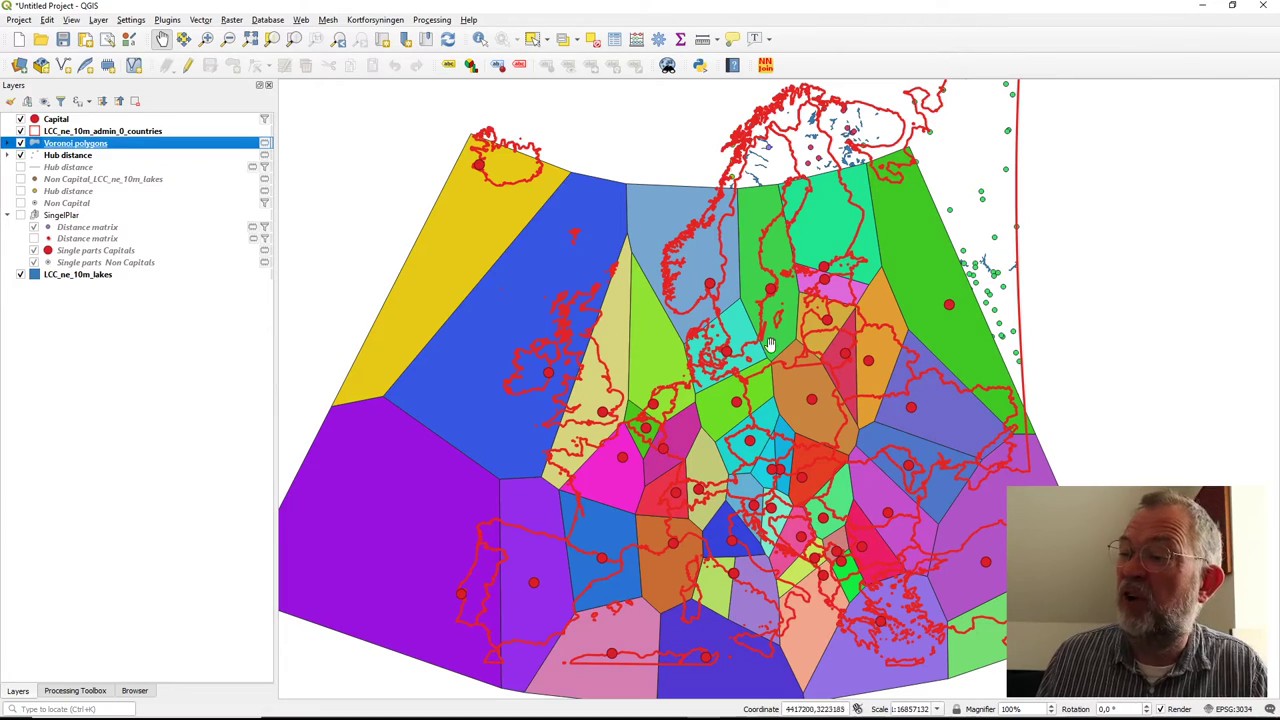
Zoom in and pan around Denmark, southern Norway, the Netherlands and Belgium to inspect the cells
scroll(up, 3)
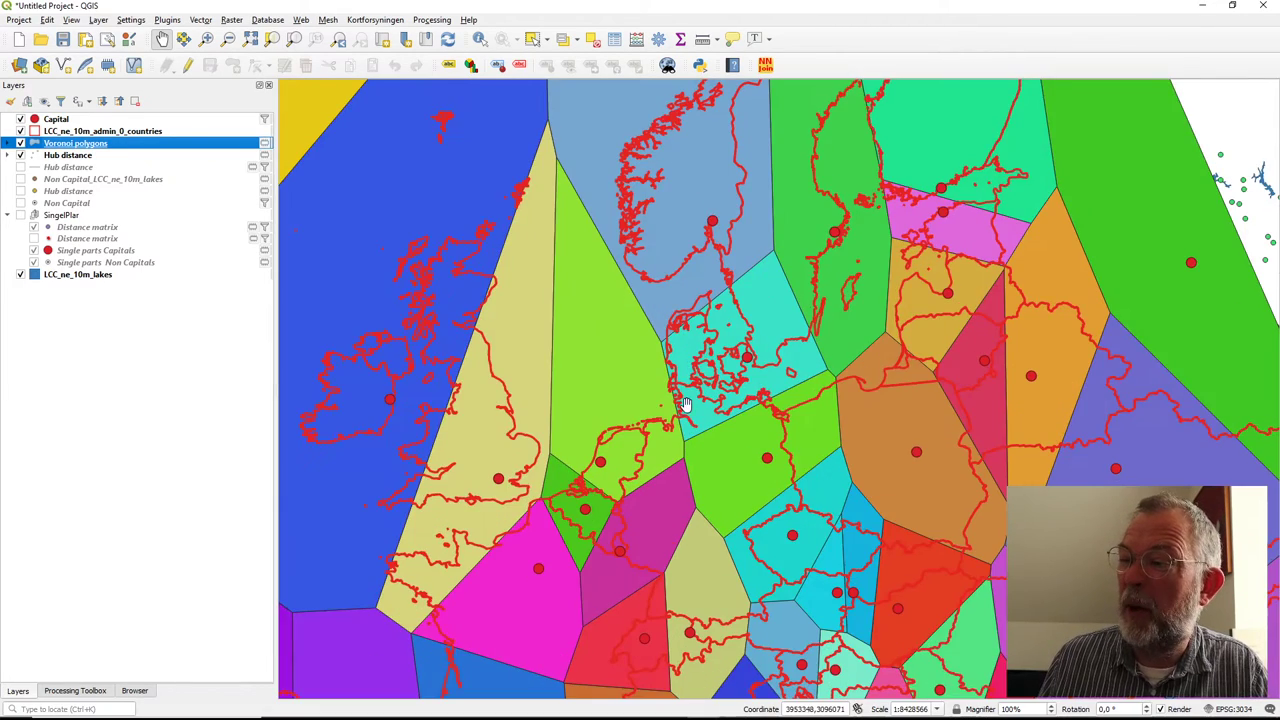
scroll(up, 3)
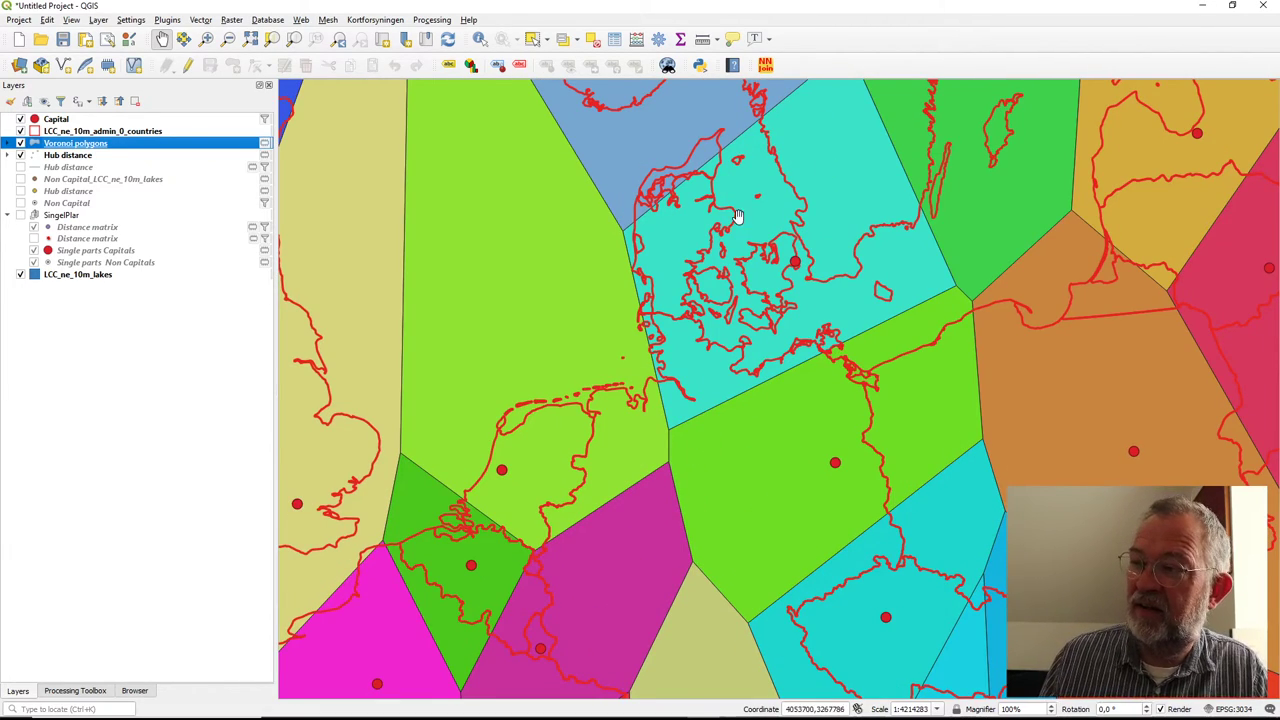
drag(738, 216, 475, 440)
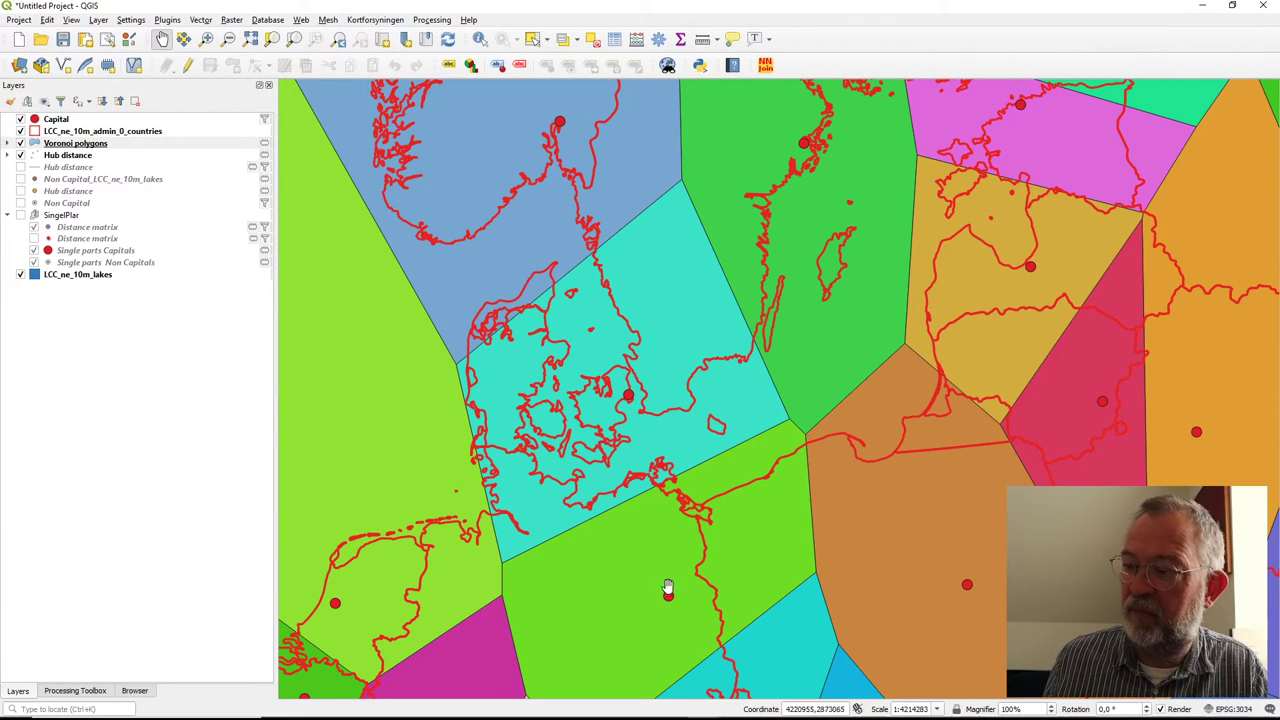
drag(668, 588, 634, 417)
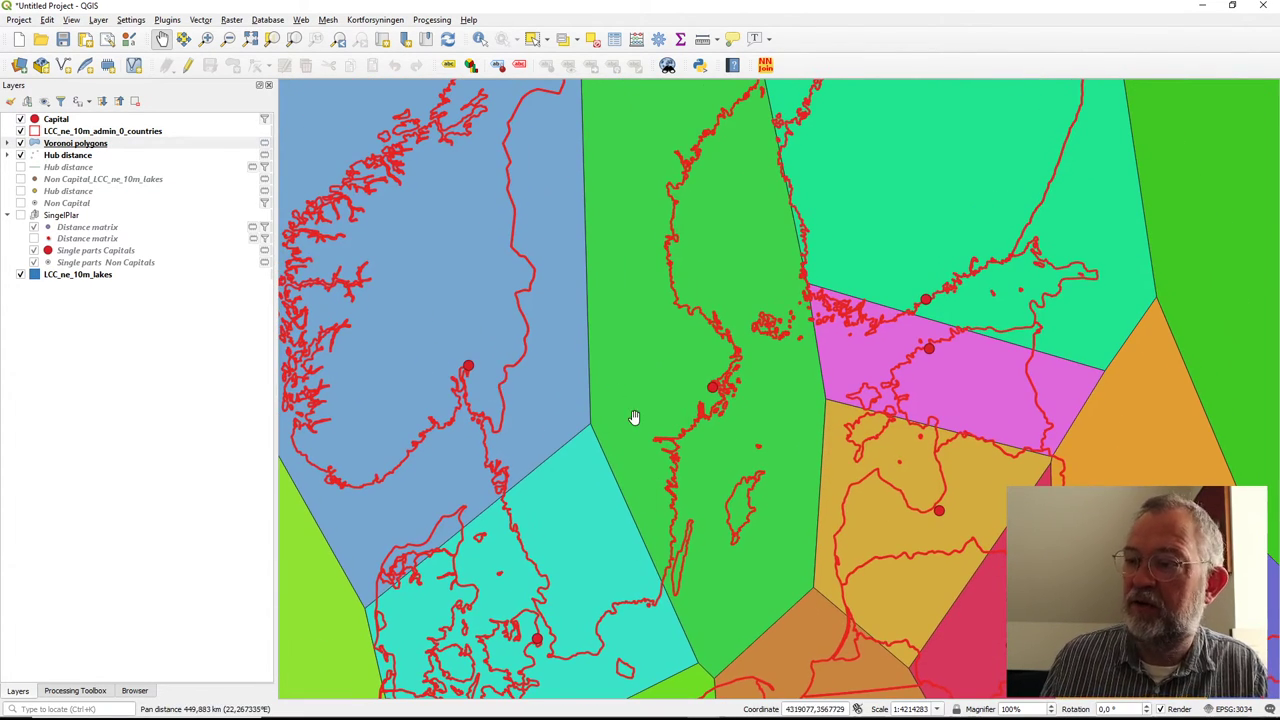
drag(634, 417, 727, 283)
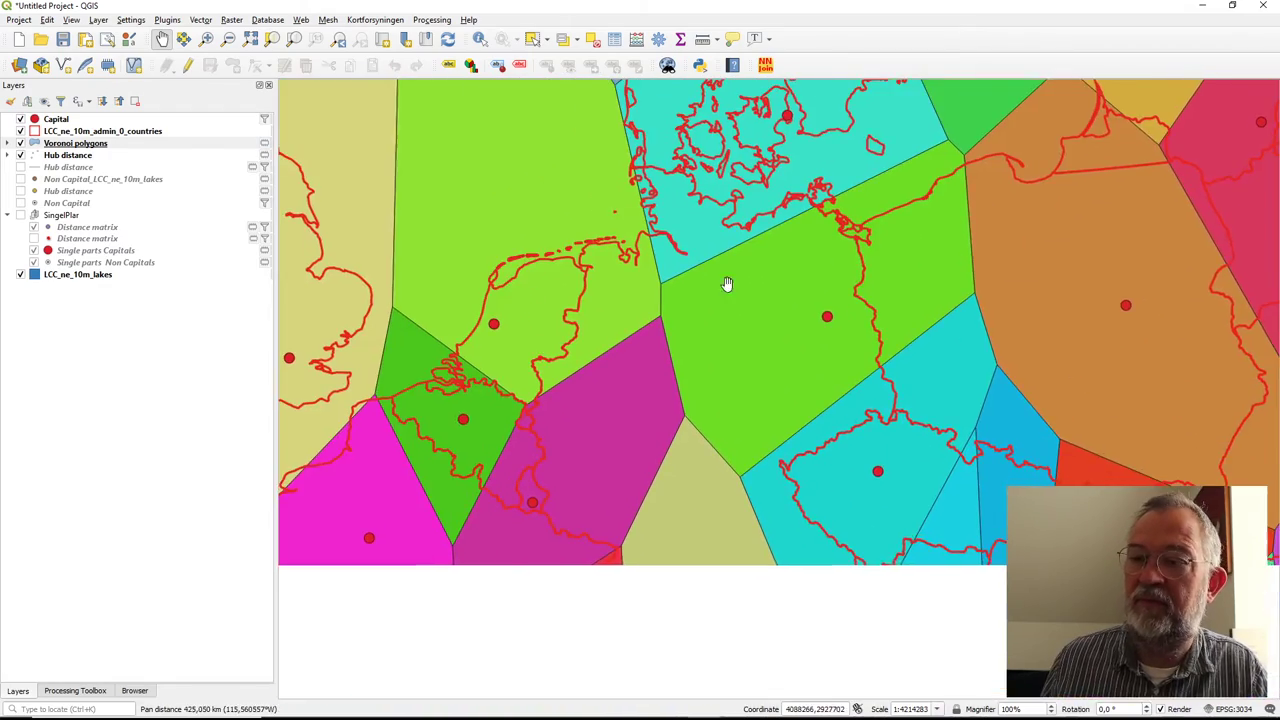
drag(728, 284, 762, 435)
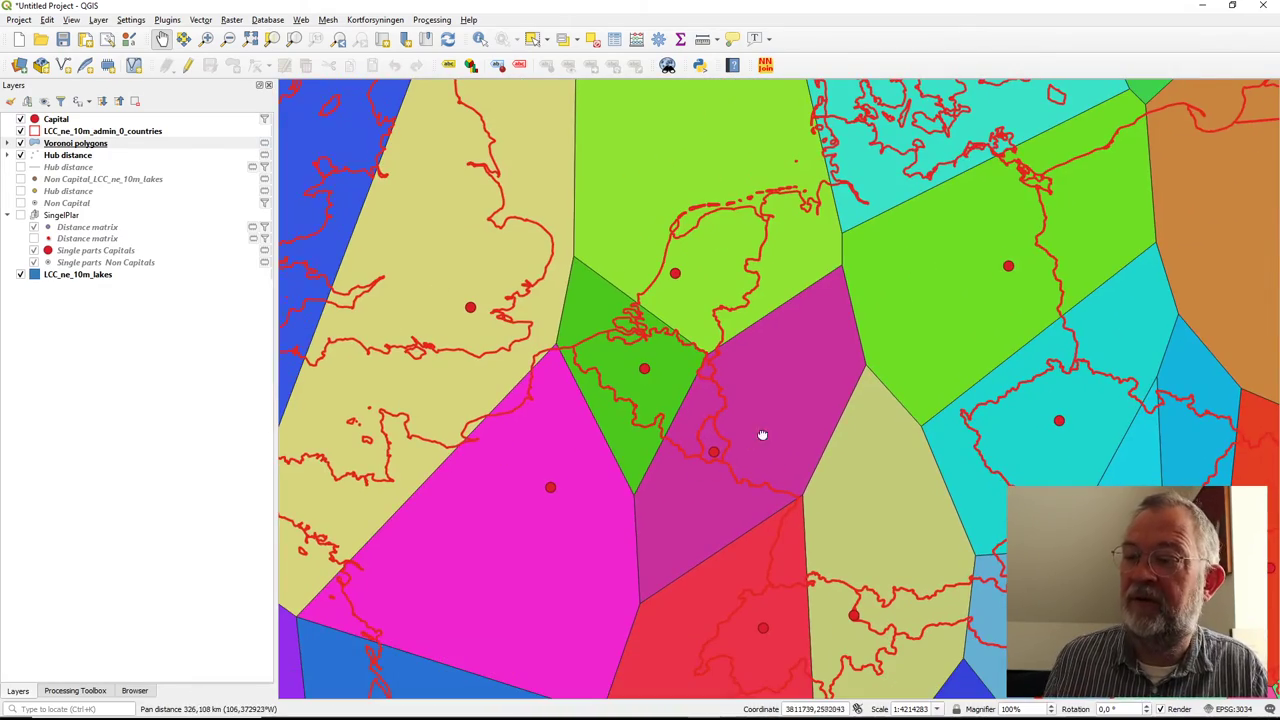
drag(762, 435, 606, 519)
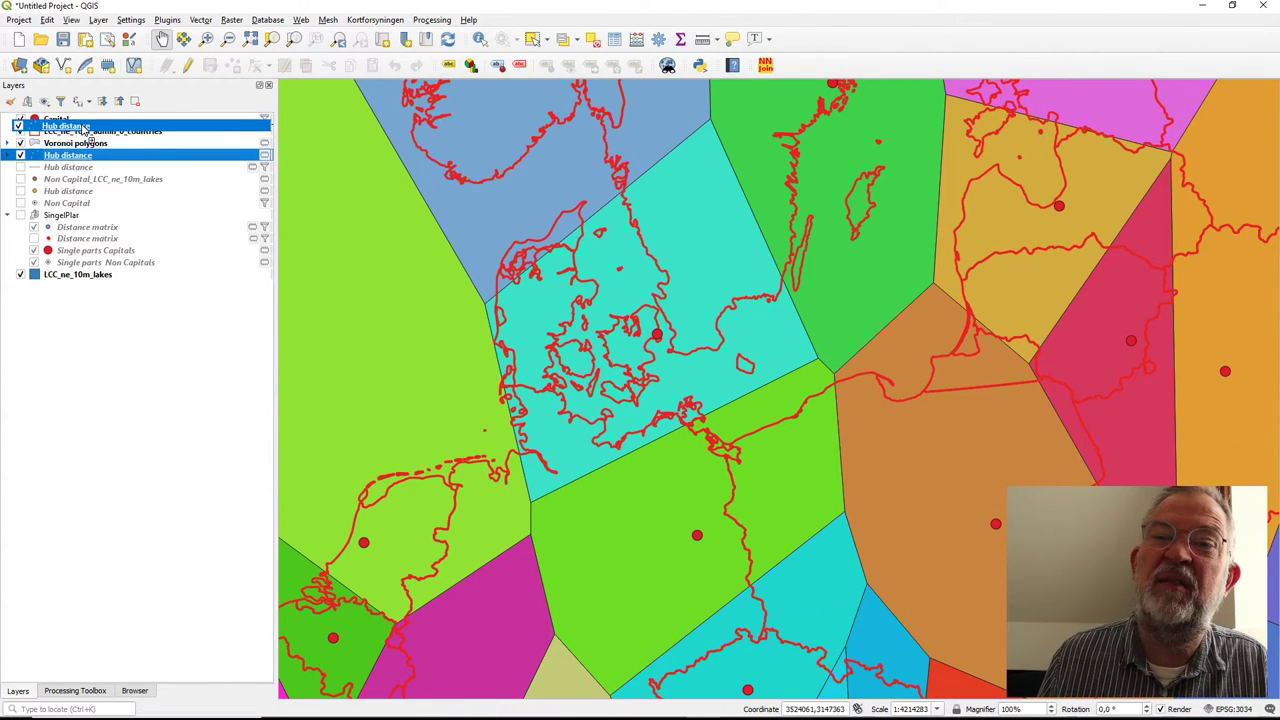
Move Hub distance above the country outlines and expand its per-capital category list
click(75, 155)
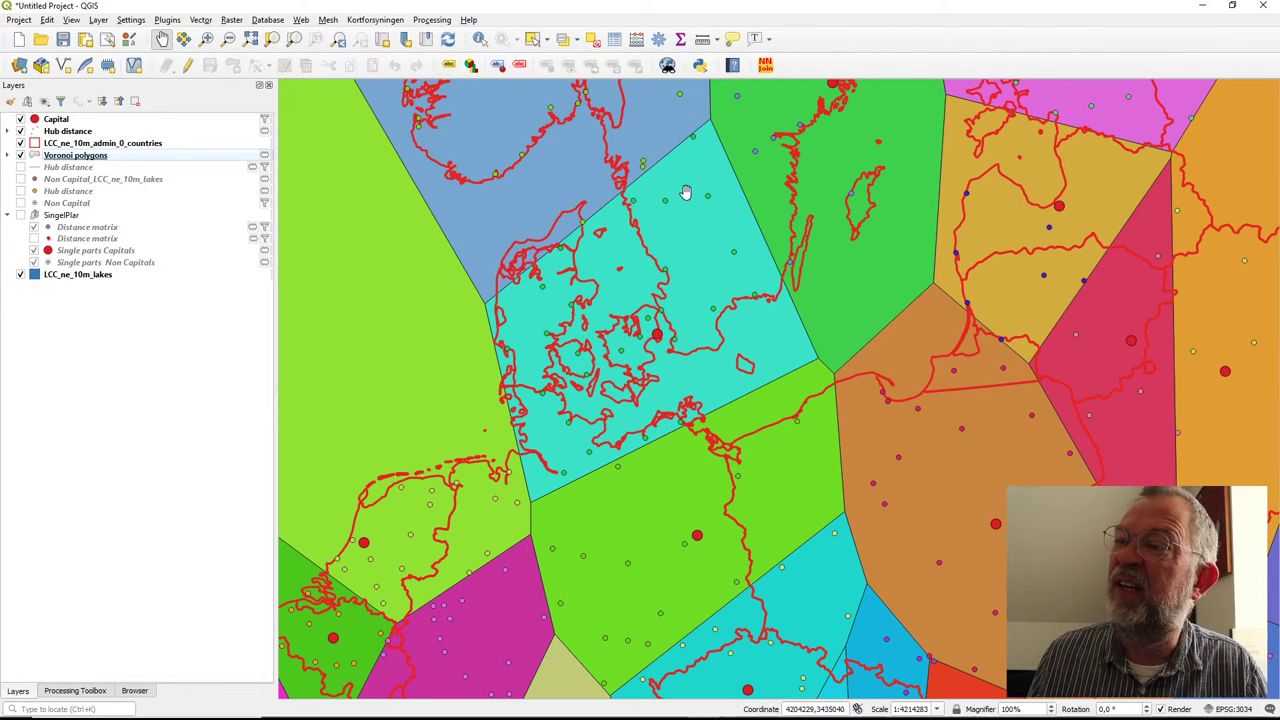
drag(685, 193, 588, 237)
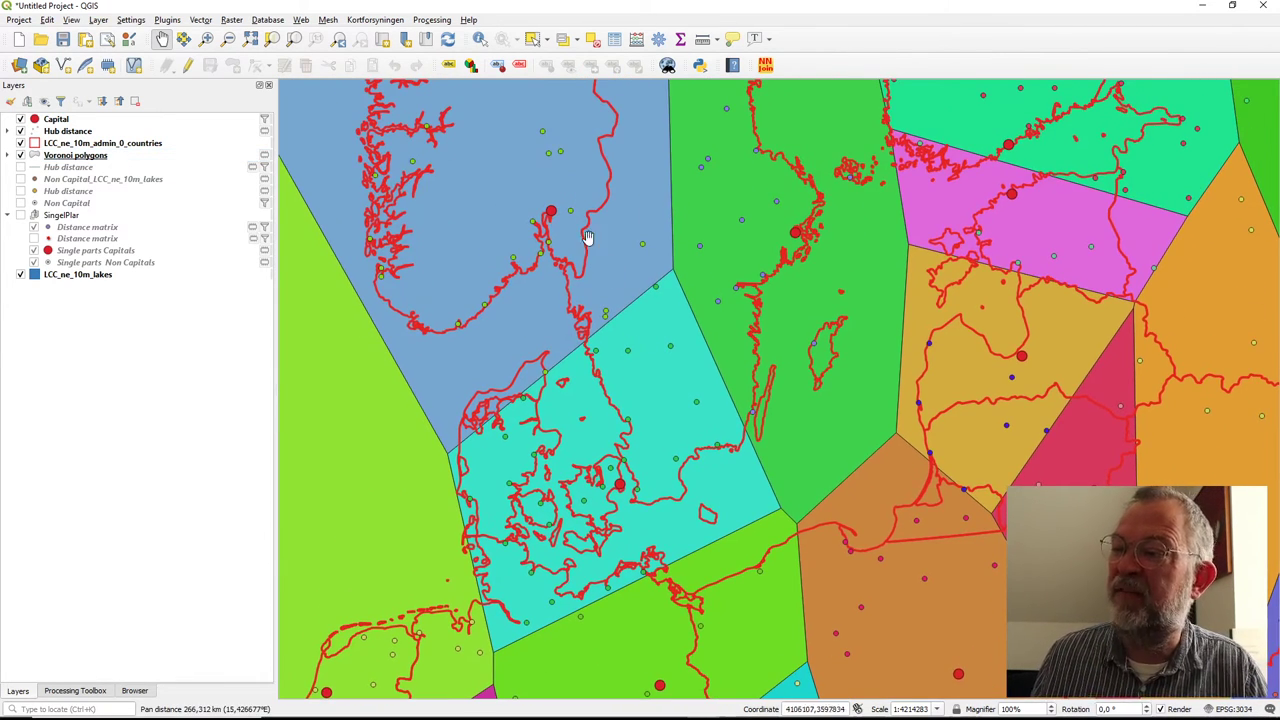
click(20, 143)
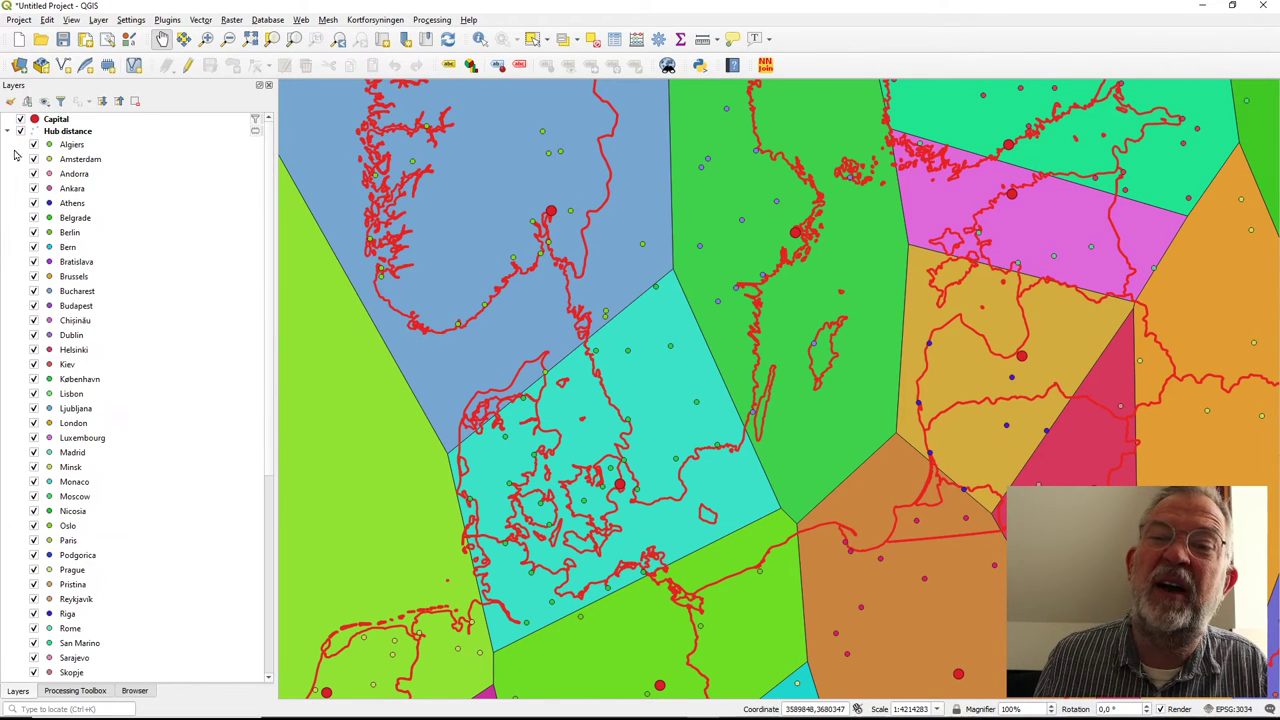
scroll(down, 3)
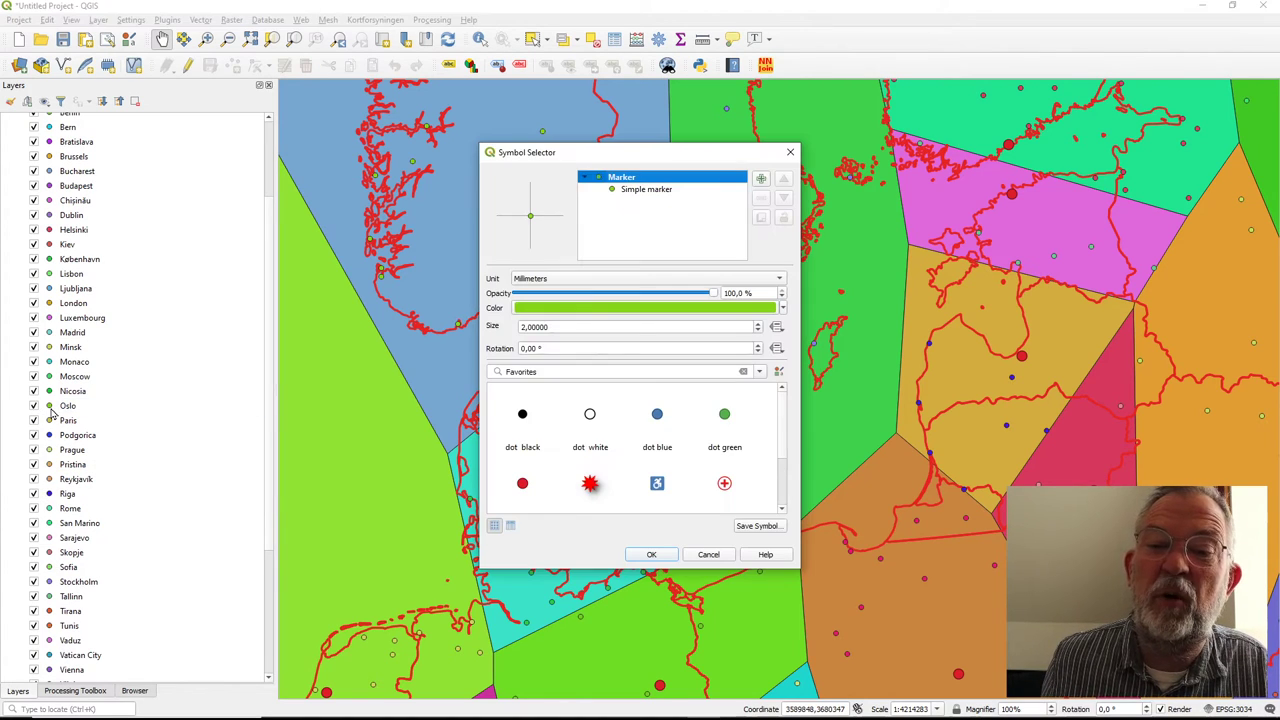
click(640, 307)
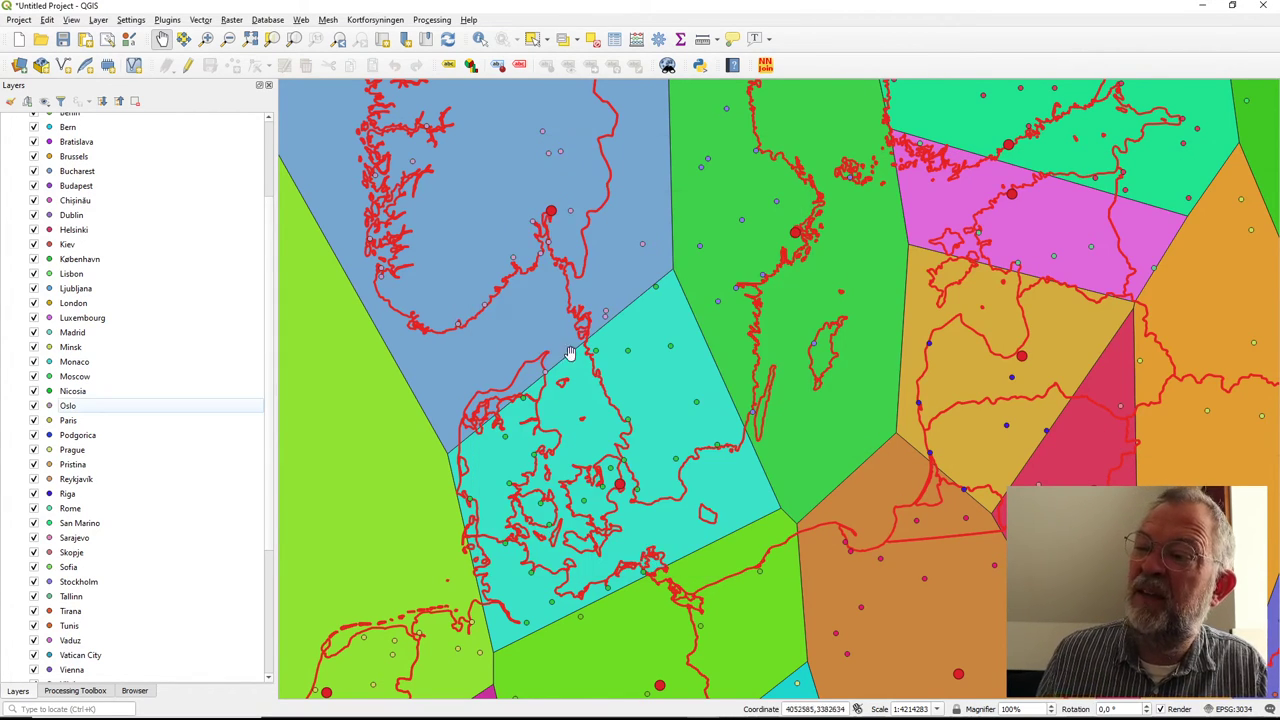
mouse_move(658, 288)
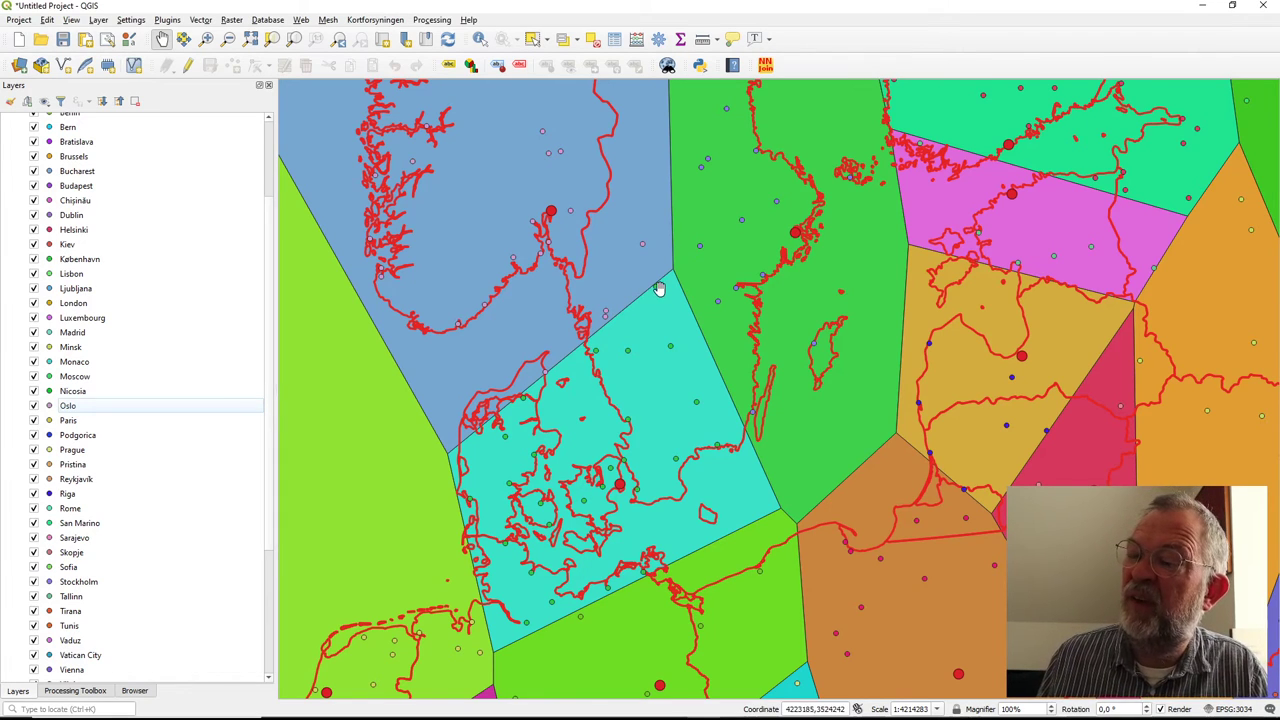
mouse_move(745, 412)
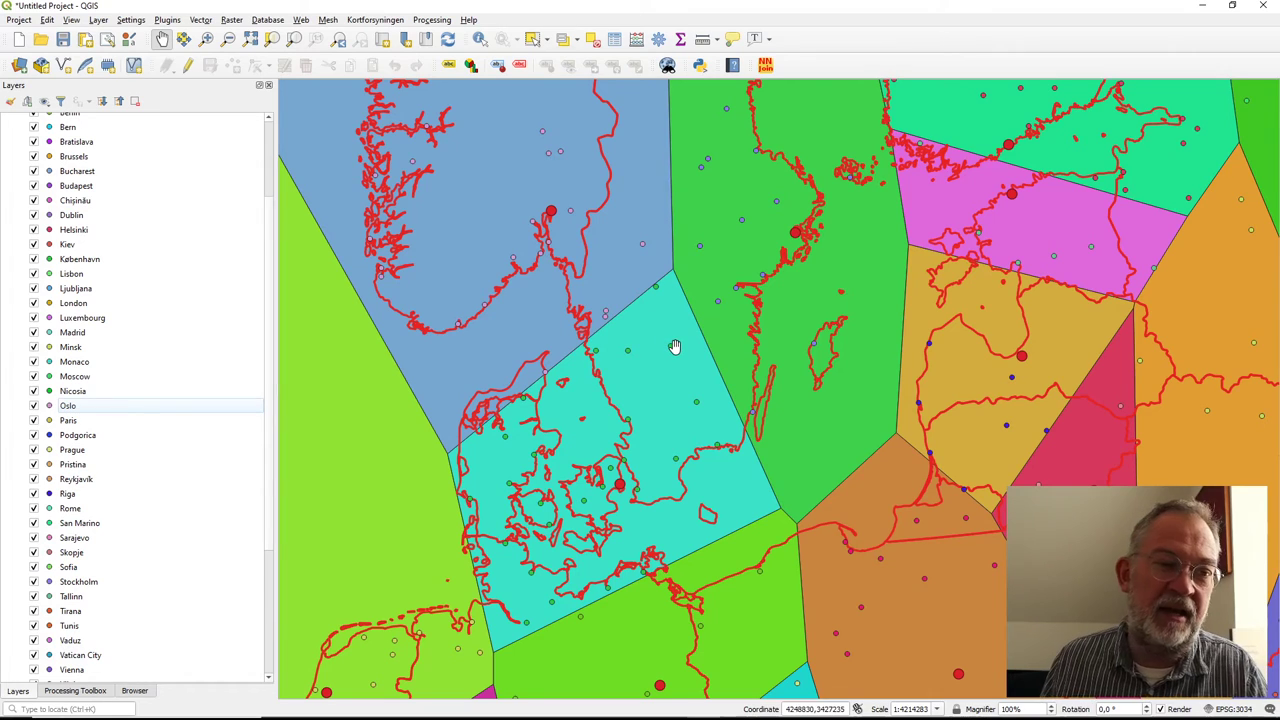
mouse_move(670, 292)
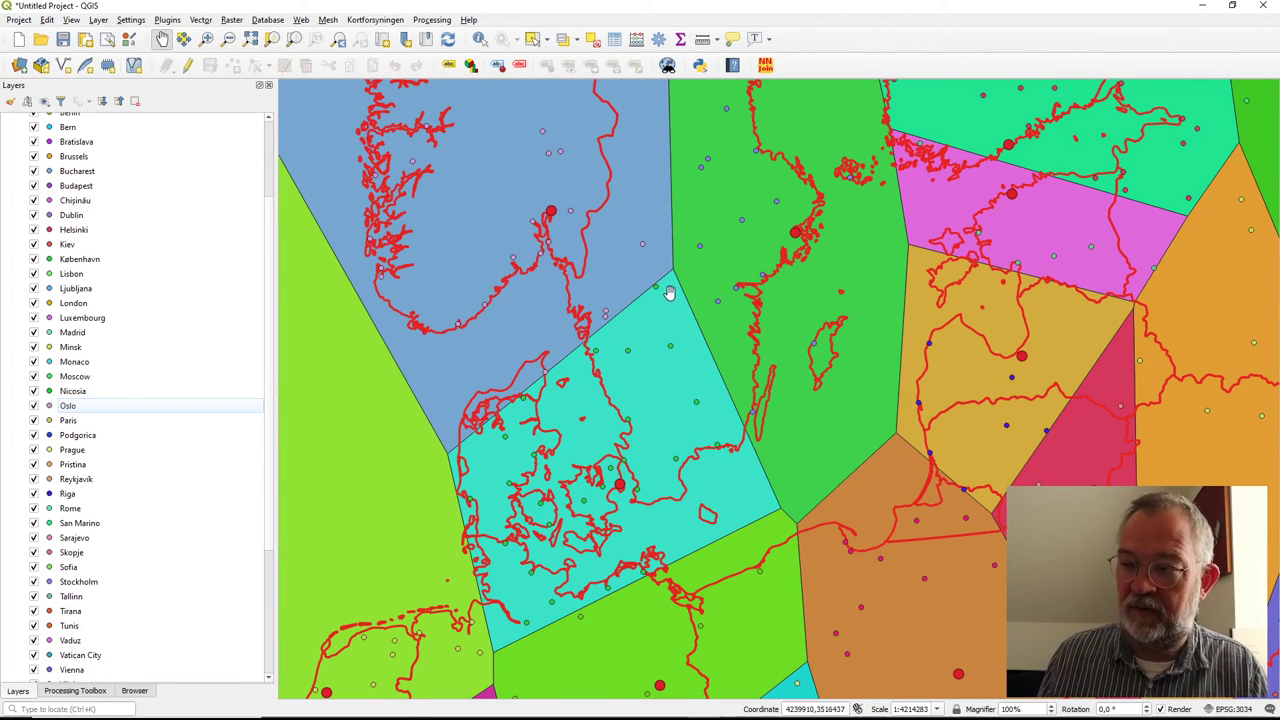
mouse_move(658, 291)
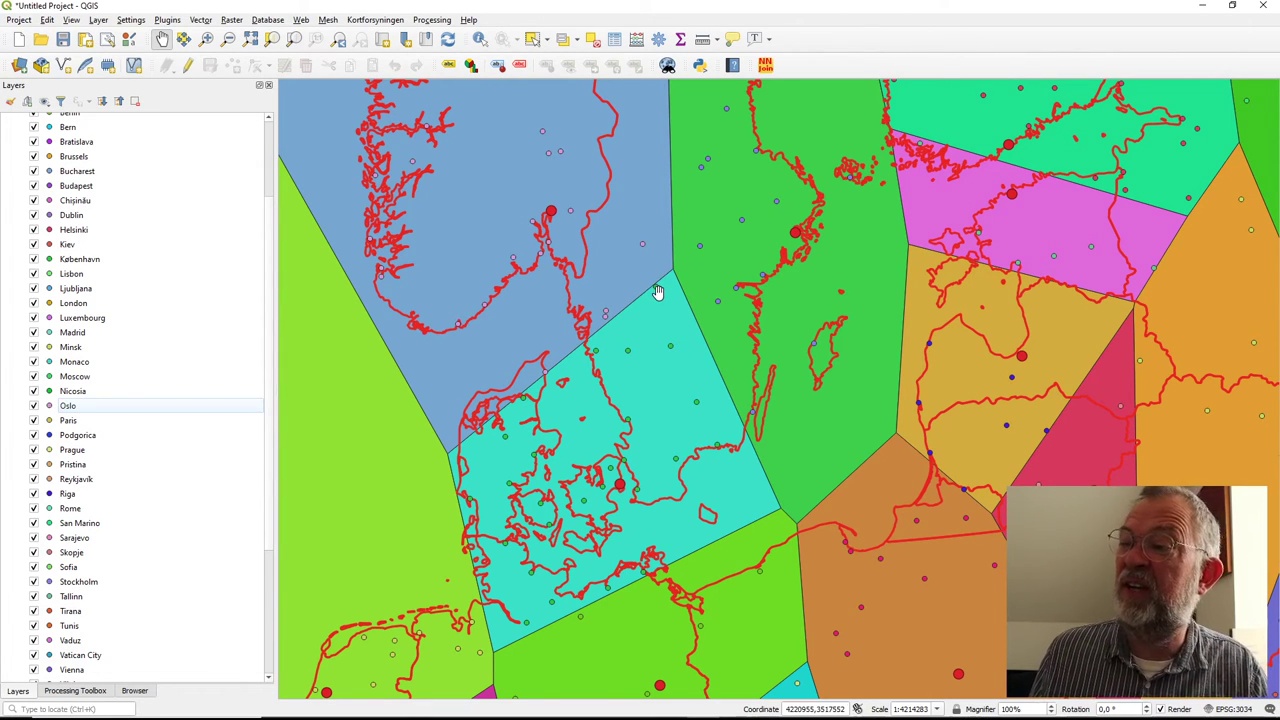
mouse_move(695, 291)
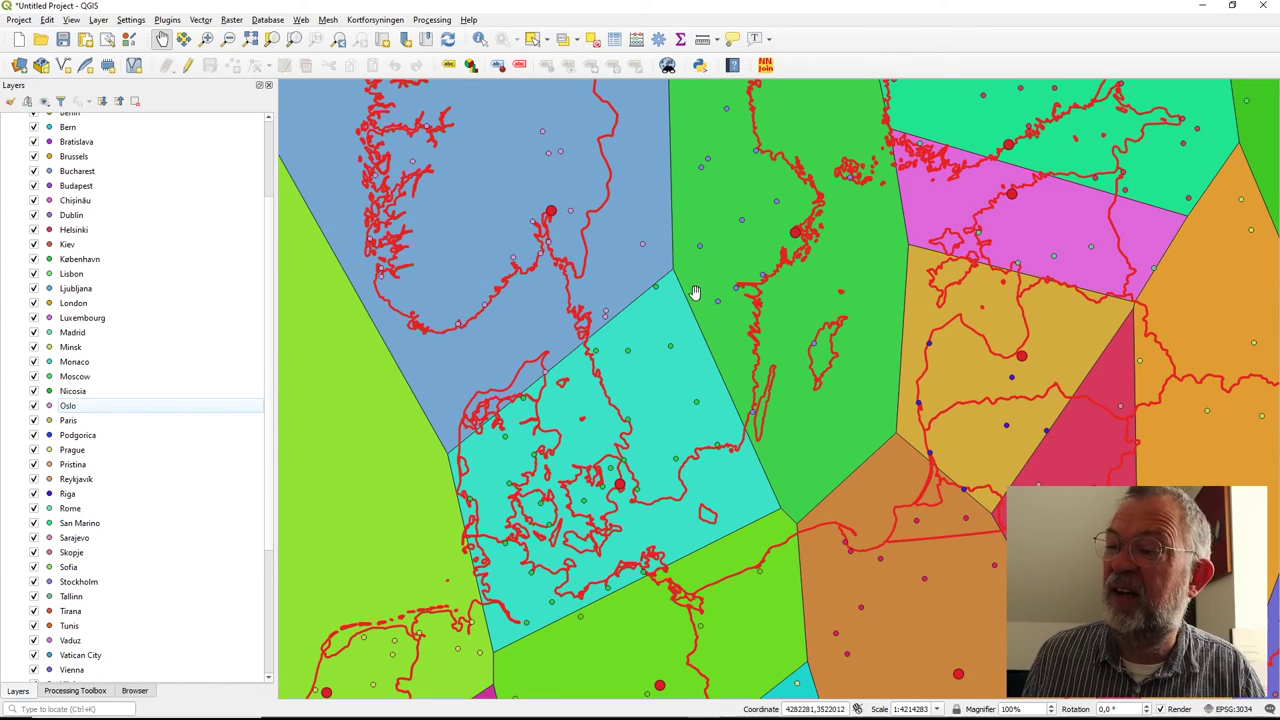
Pan south from Denmark across Germany and Czechia toward the Alps
drag(695, 291, 775, 390)
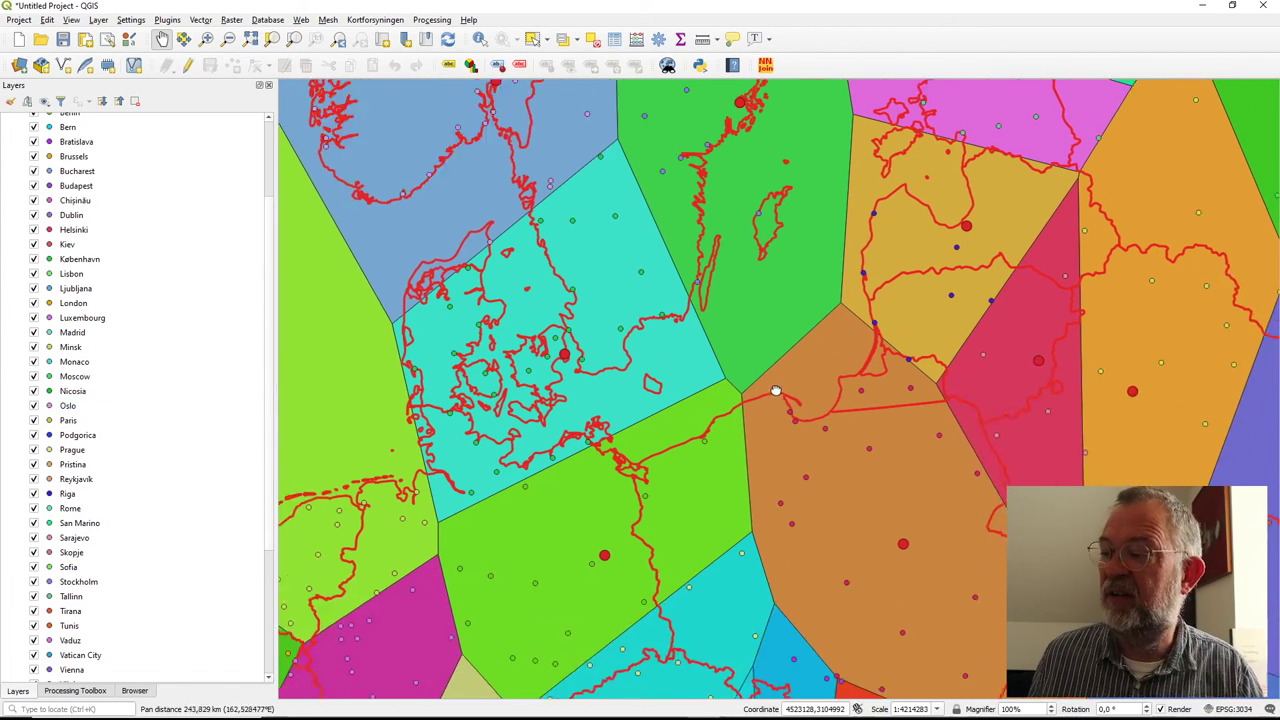
drag(775, 390, 643, 415)
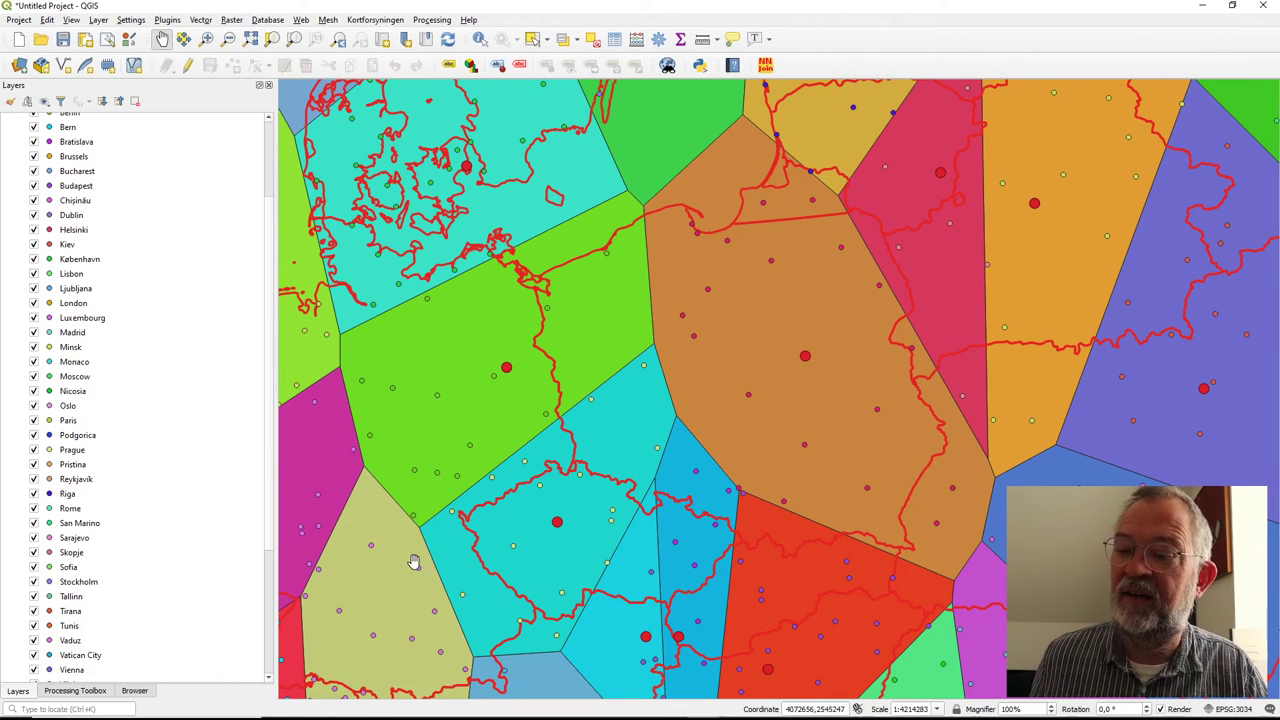
drag(414, 560, 595, 580)
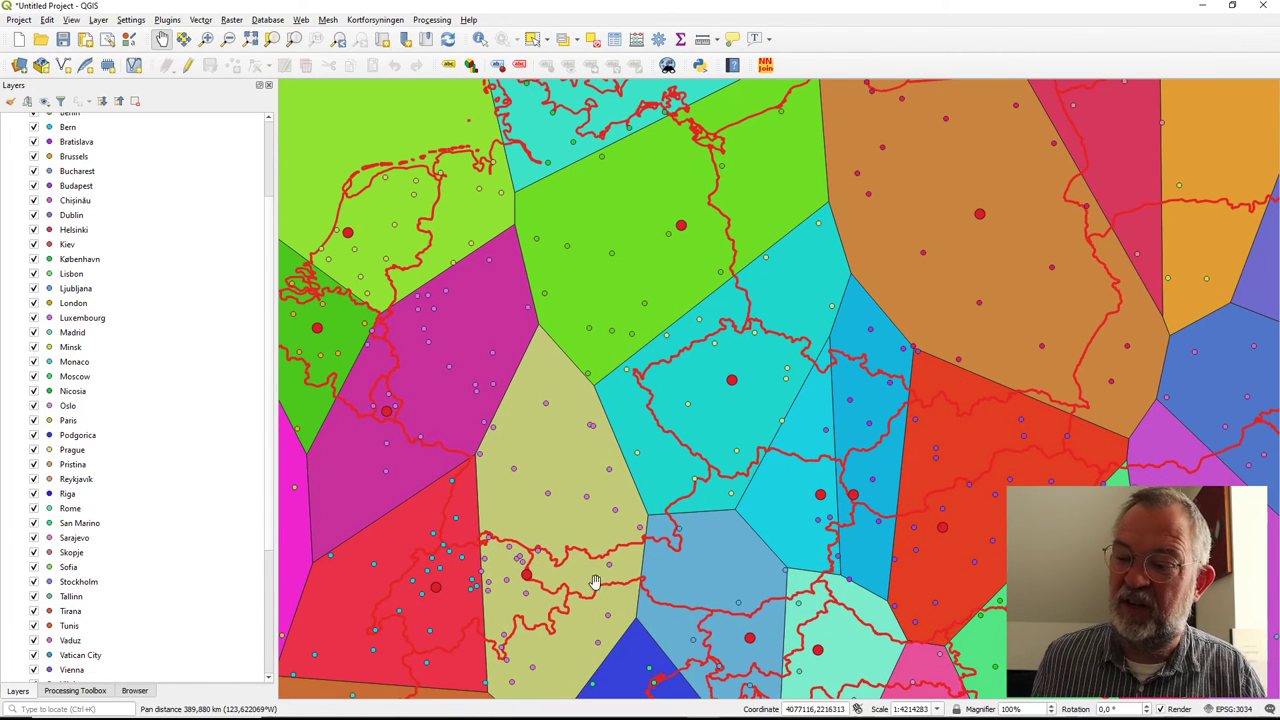